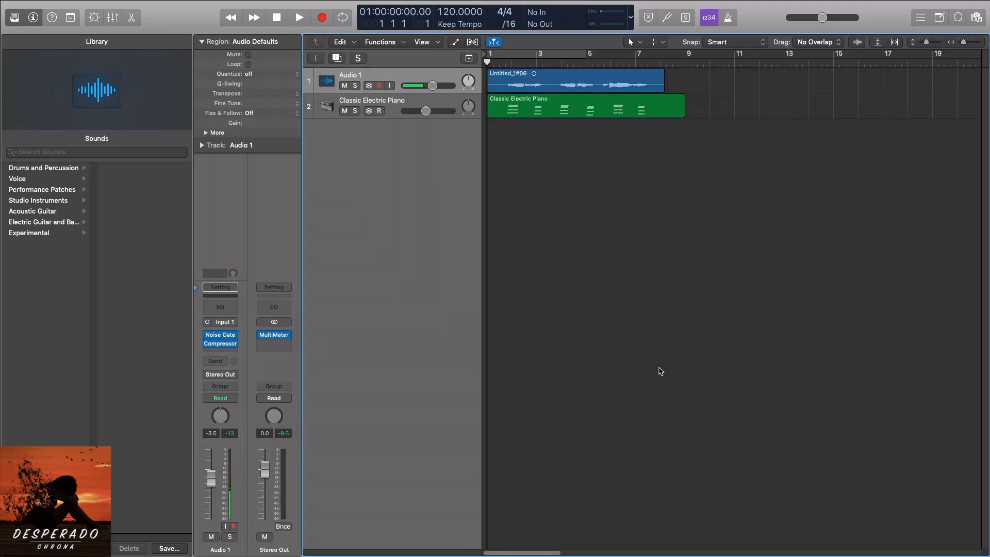
- Bring up the New Tracks dialog for adding a software instrument track
{"action": "left_click", "coordinate": [299, 17]}
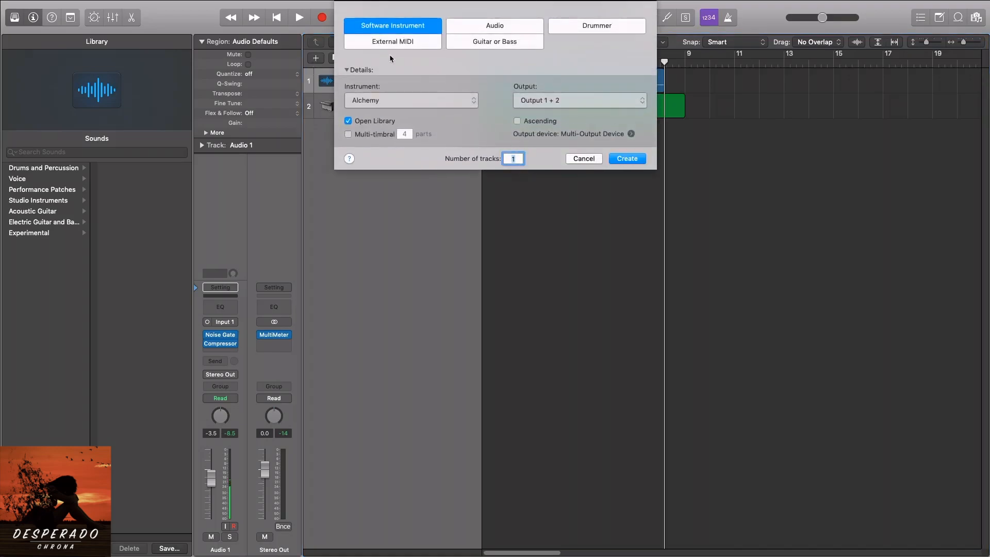
{"action": "mouse_move", "coordinate": [475, 101]}
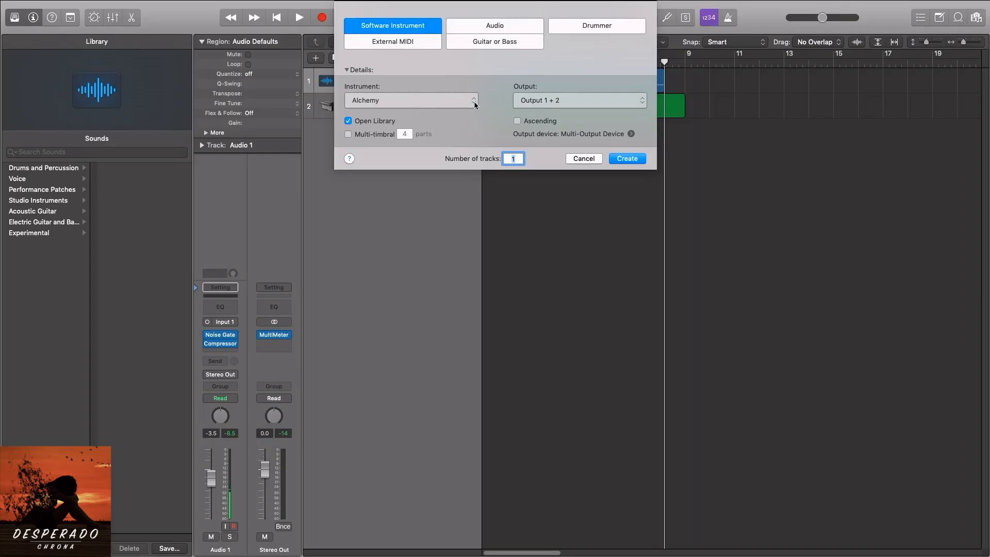
- Create a new software instrument track loaded with EVOC 20 PS vocoder in stereo
{"action": "left_click", "coordinate": [410, 99]}
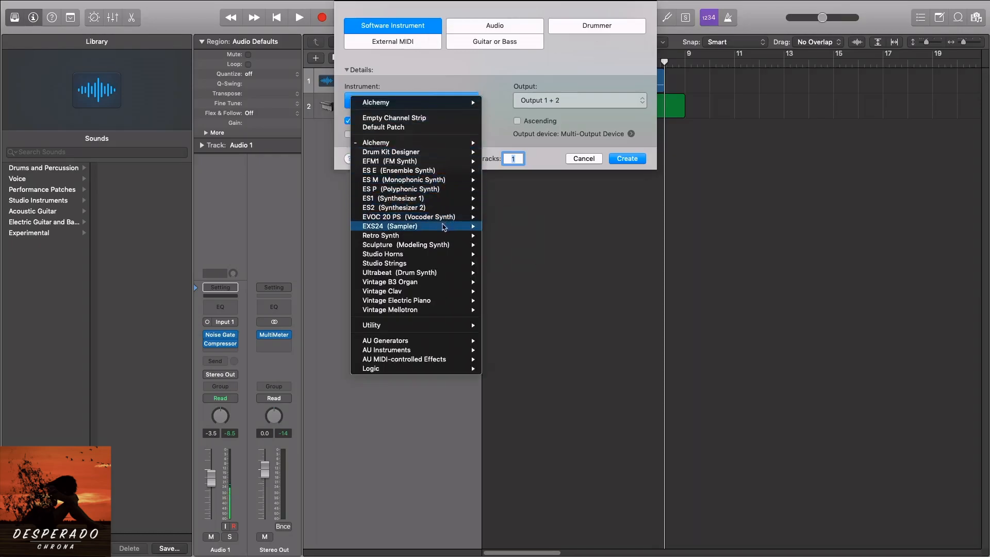
{"action": "mouse_move", "coordinate": [409, 216]}
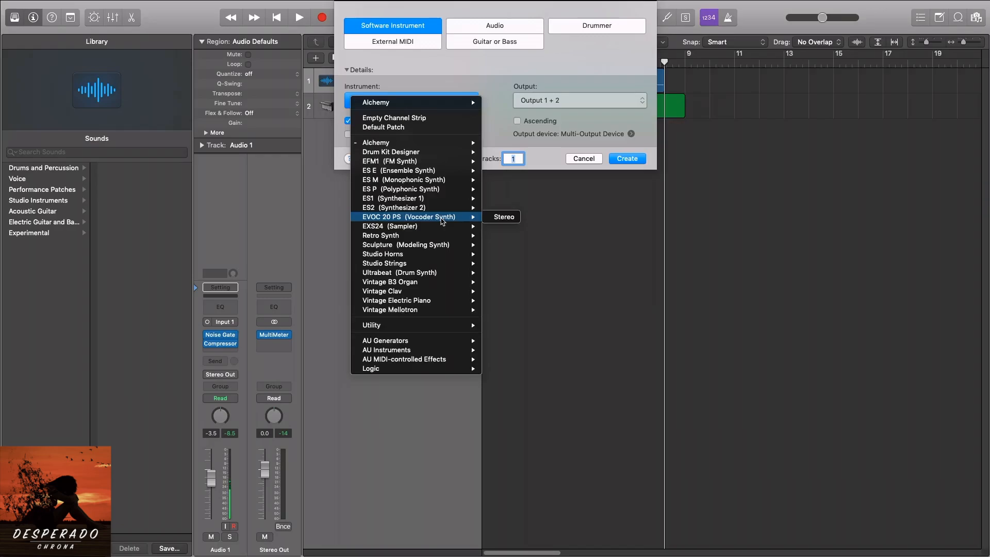
{"action": "left_click", "coordinate": [402, 217]}
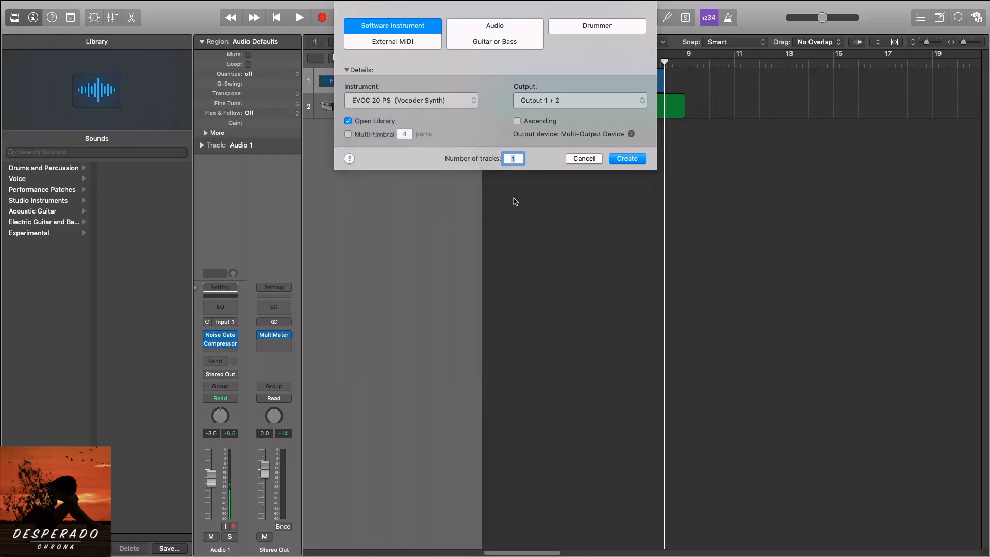
{"action": "left_click", "coordinate": [625, 158]}
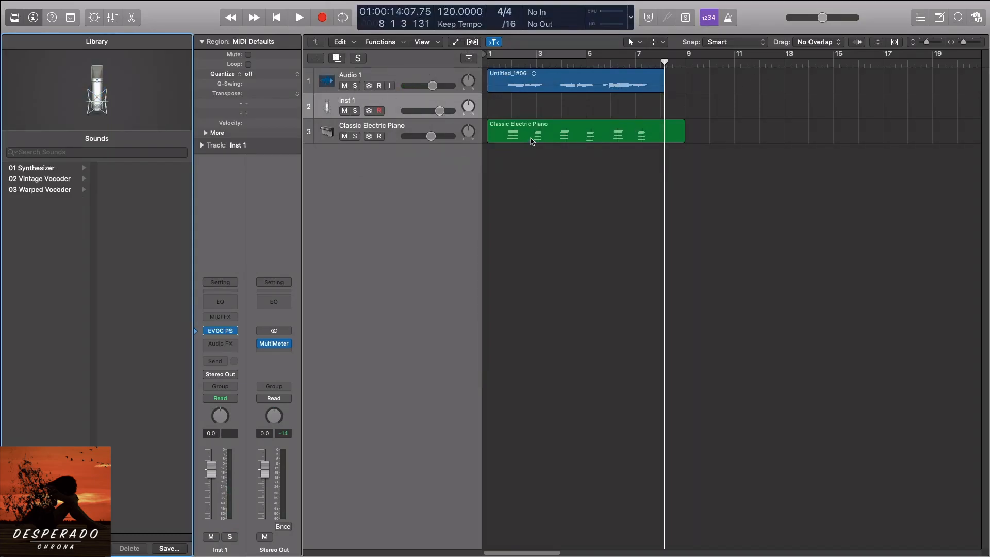
- Load the Clear Voice Vocoder preset and feed its side chain from the Audio 1 vocal
{"action": "left_click", "coordinate": [220, 330]}
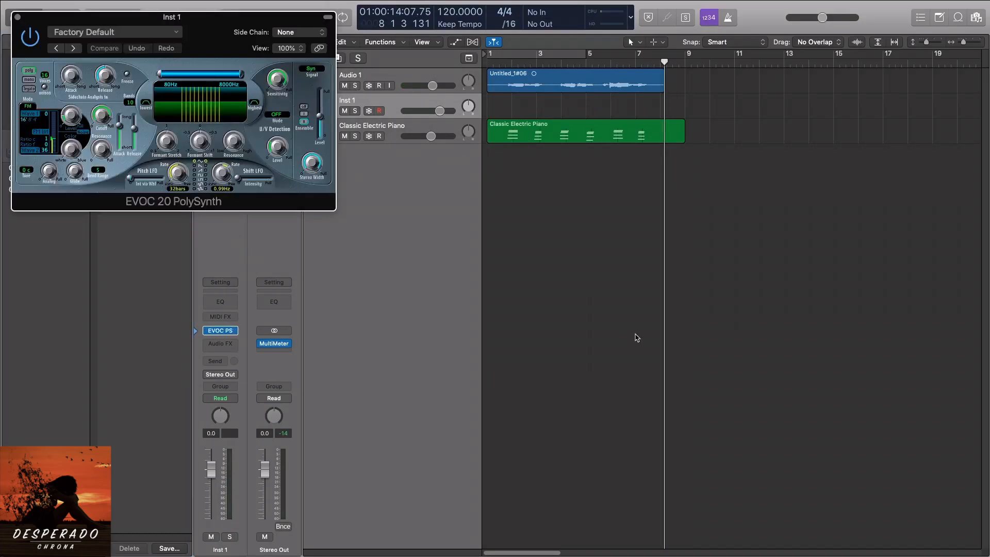
{"action": "left_click", "coordinate": [113, 31]}
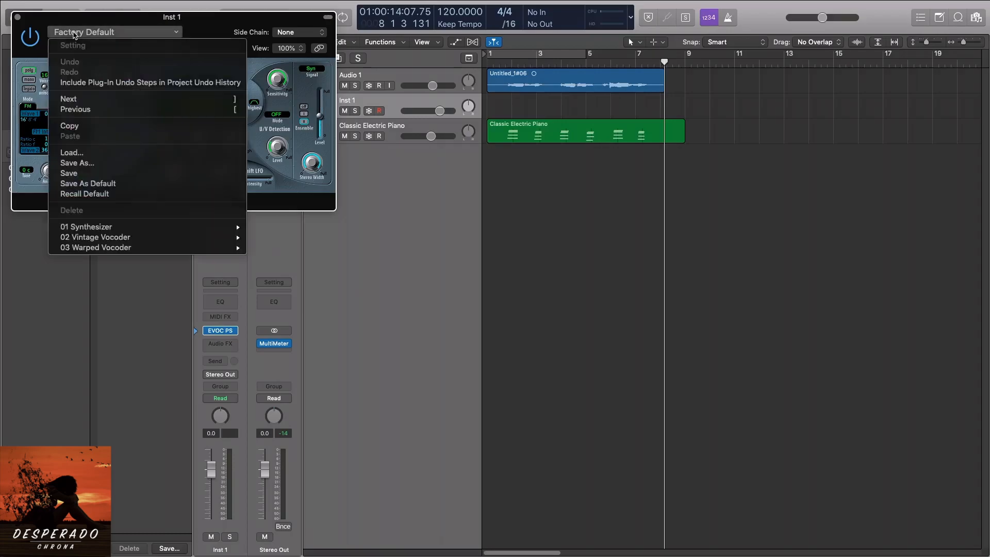
{"action": "mouse_move", "coordinate": [95, 237]}
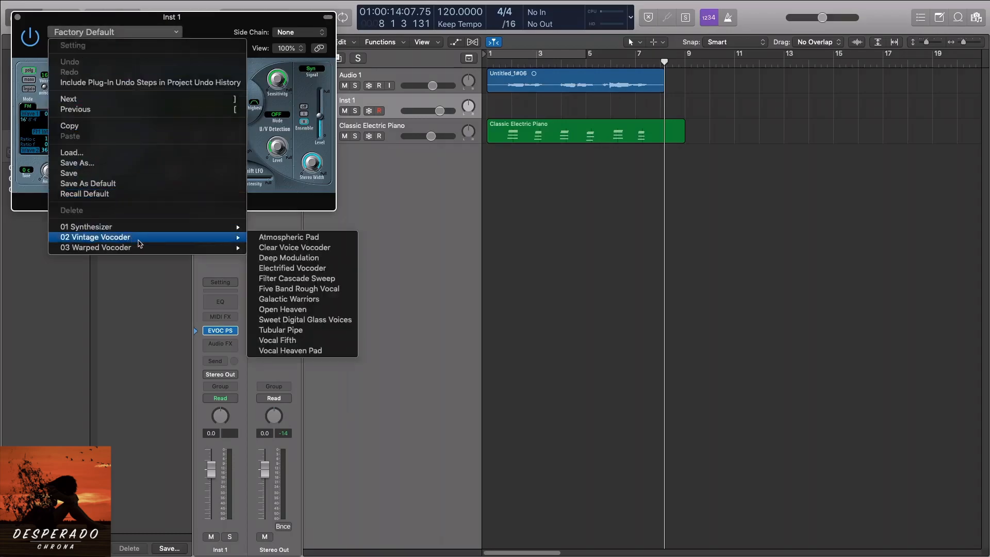
{"action": "mouse_move", "coordinate": [295, 247]}
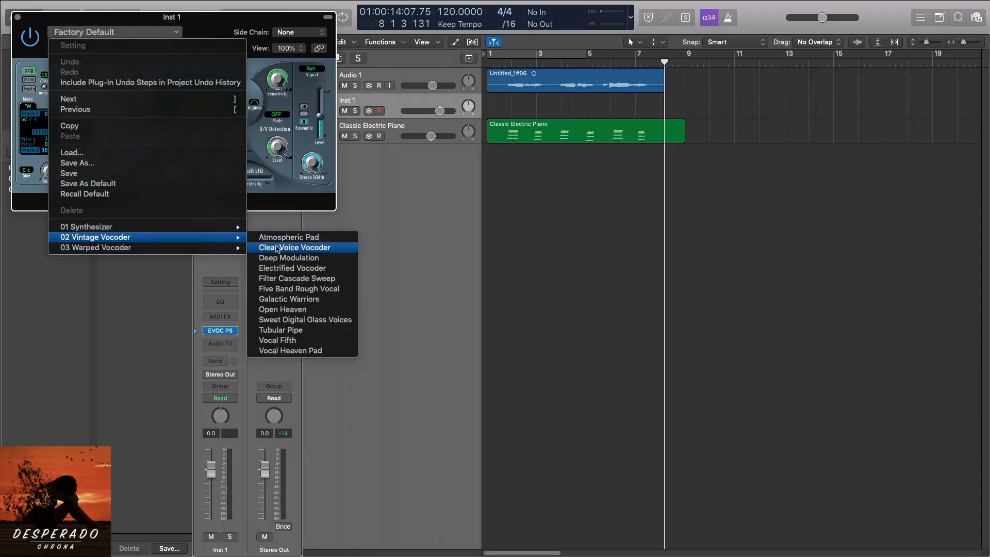
{"action": "left_click", "coordinate": [294, 247]}
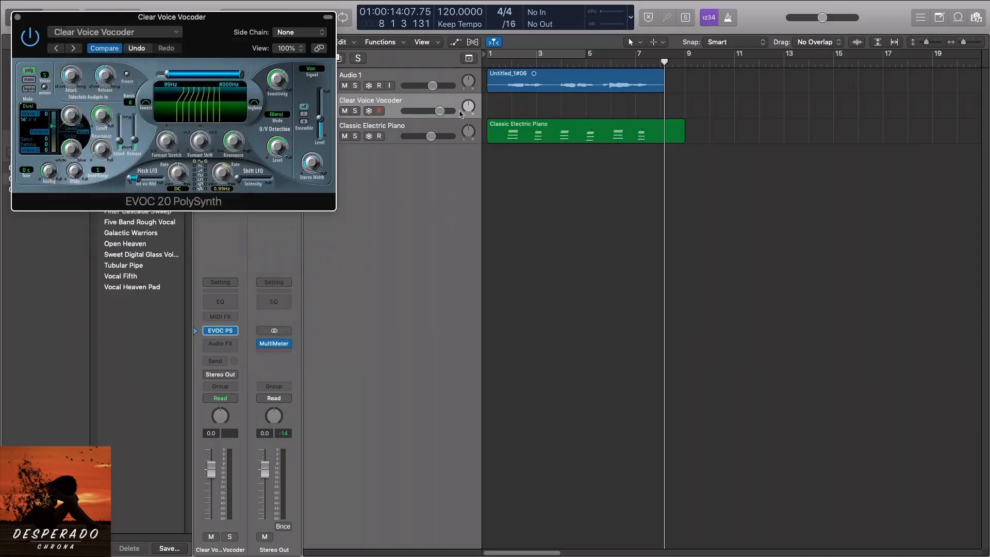
{"action": "left_click", "coordinate": [300, 32]}
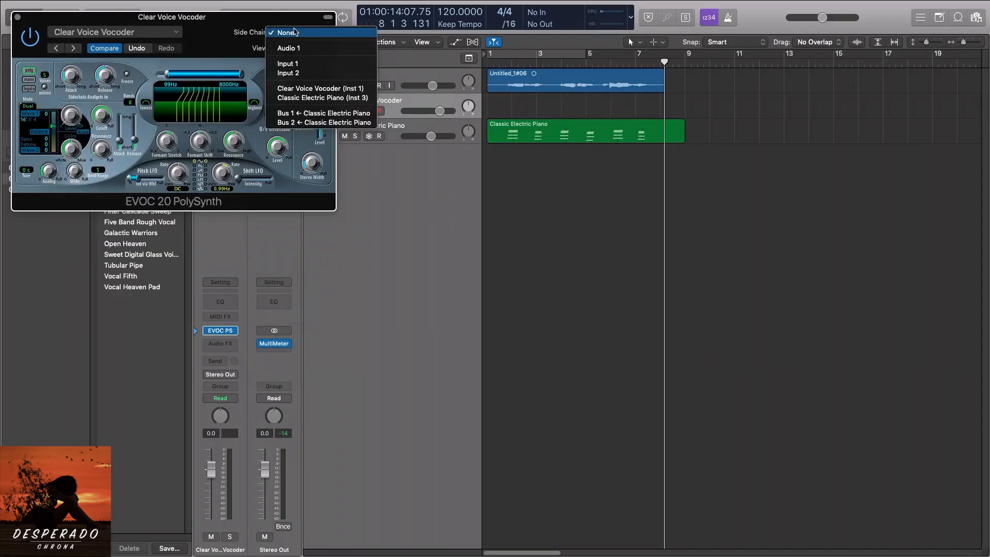
{"action": "left_click", "coordinate": [288, 48]}
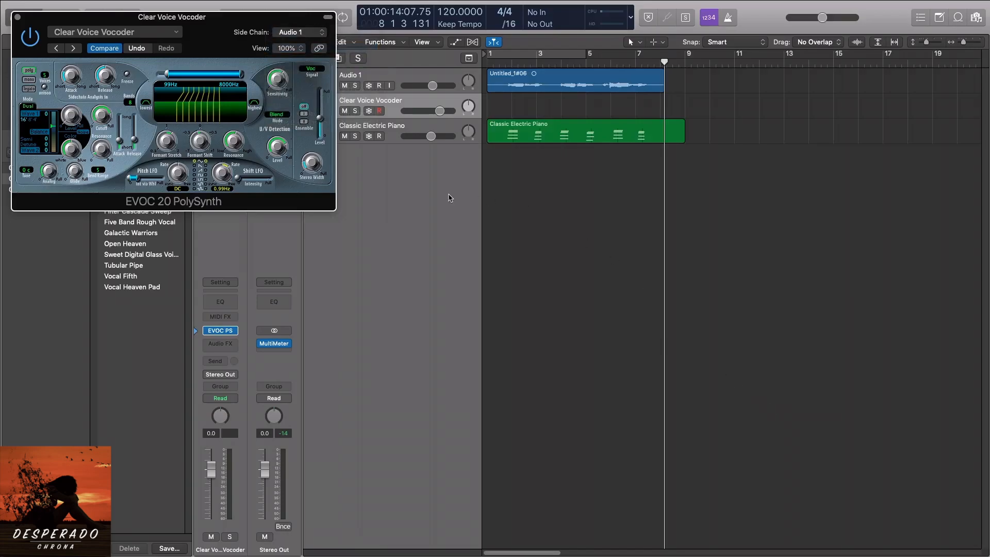
{"action": "mouse_move", "coordinate": [521, 137]}
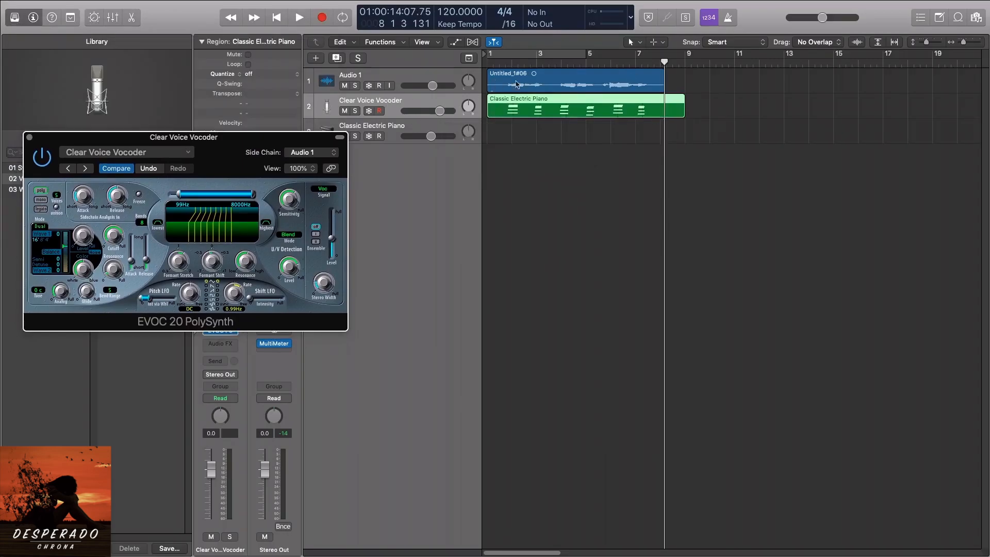
- Play back the Classic Electric Piano region through the Clear Voice Vocoder track
{"action": "left_click", "coordinate": [276, 17]}
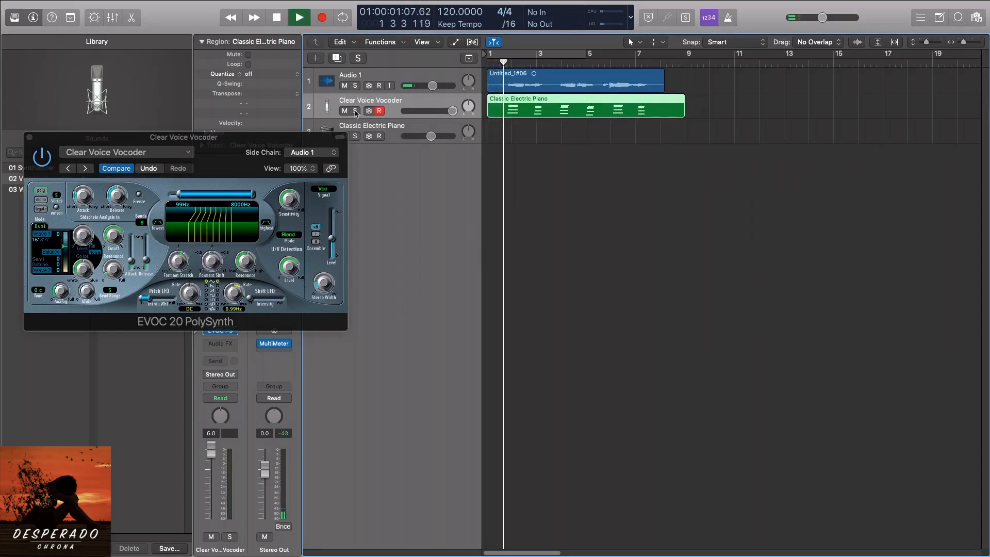
{"action": "left_click", "coordinate": [298, 17]}
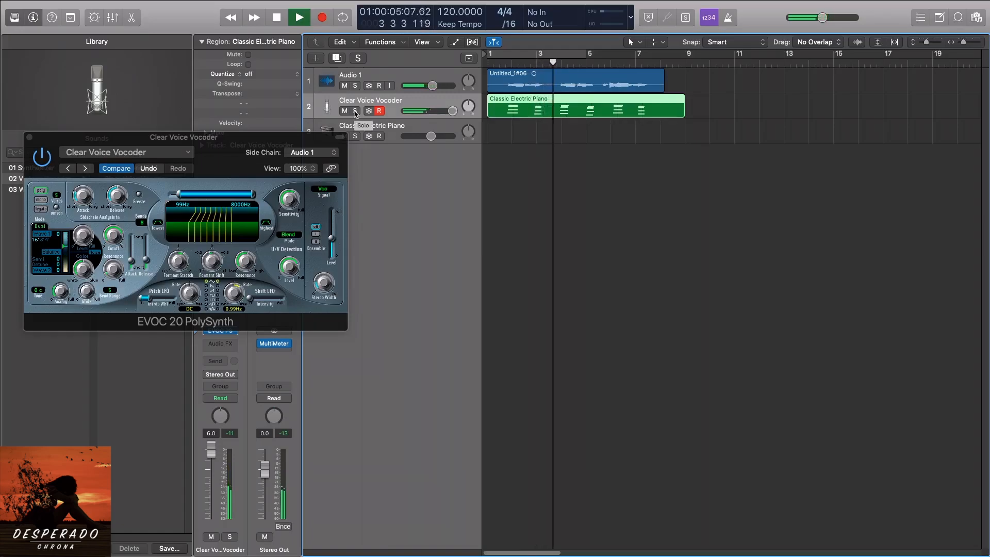
{"action": "left_click", "coordinate": [355, 112]}
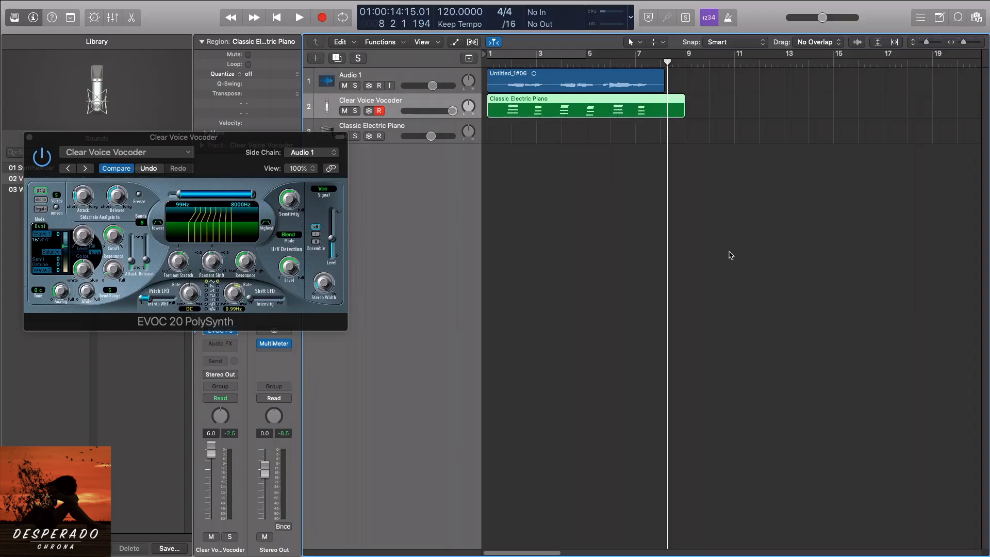
{"action": "mouse_move", "coordinate": [516, 228]}
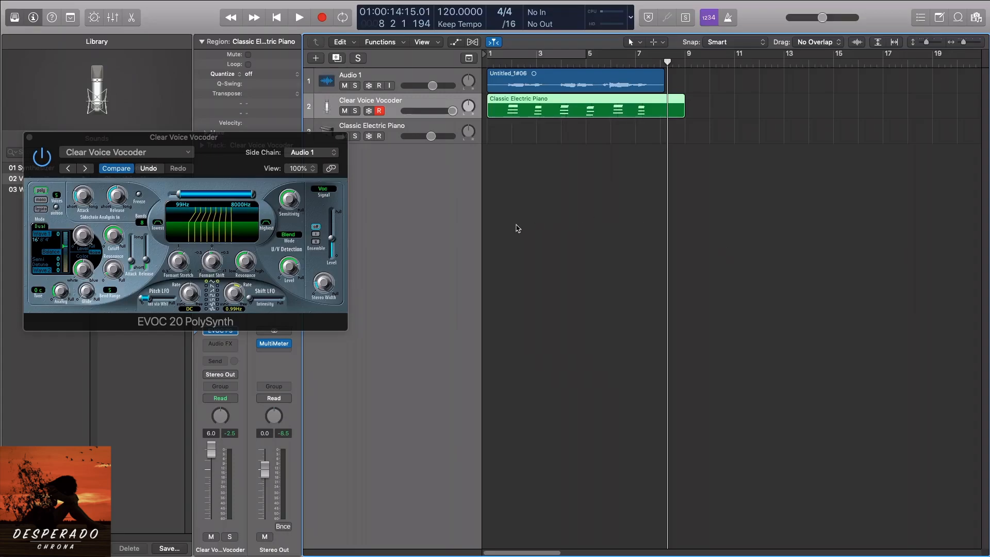
{"action": "mouse_move", "coordinate": [482, 220]}
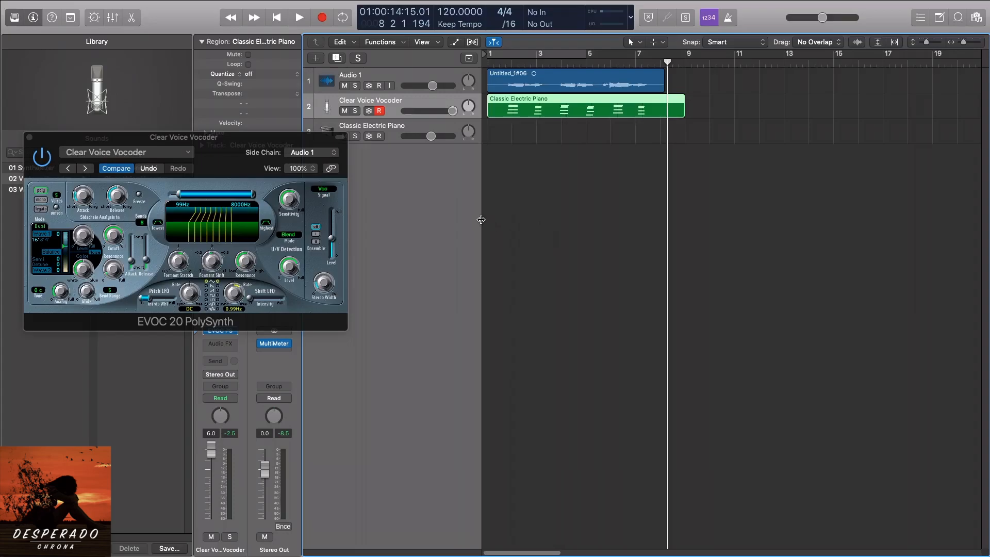
{"action": "mouse_move", "coordinate": [471, 213]}
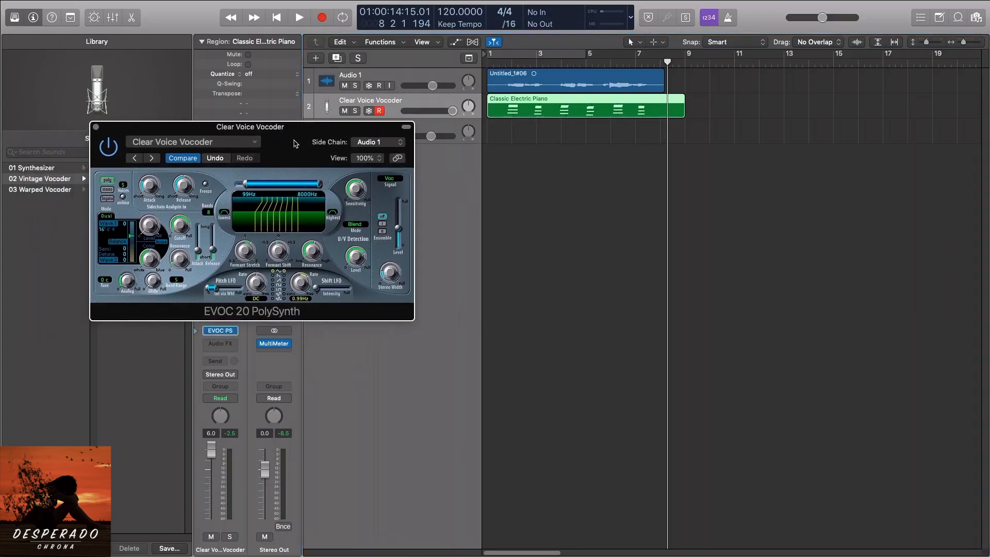
{"action": "mouse_move", "coordinate": [291, 492]}
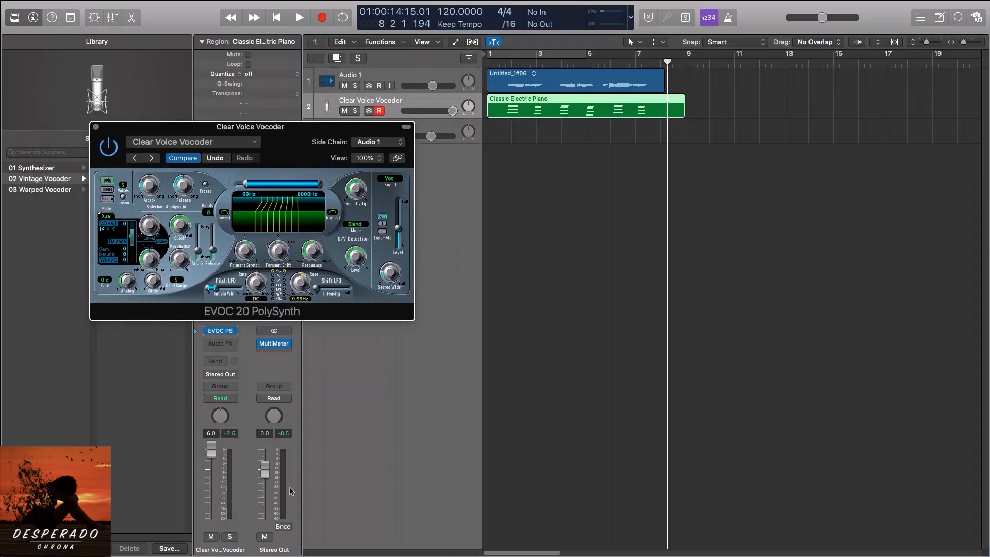
{"action": "mouse_move", "coordinate": [227, 256]}
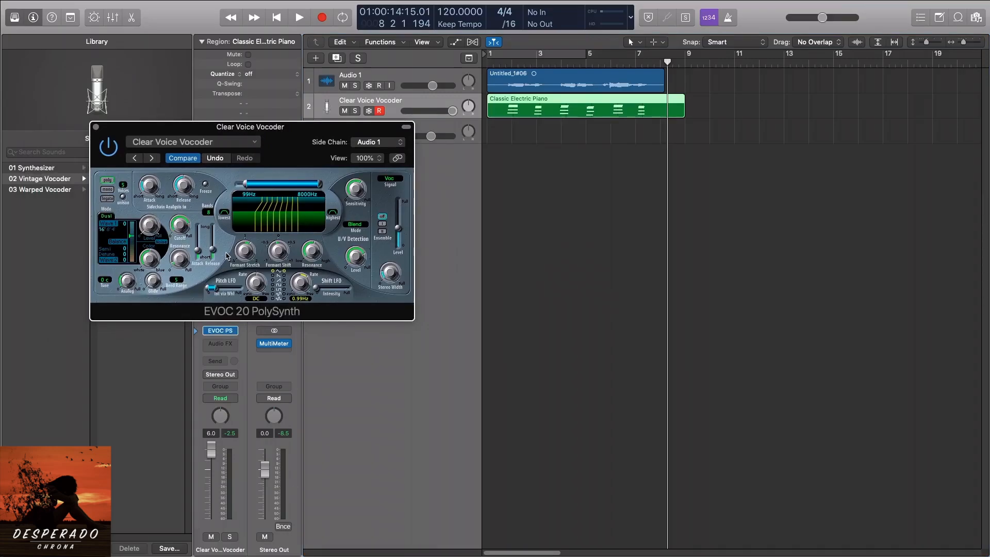
{"action": "mouse_move", "coordinate": [218, 267]}
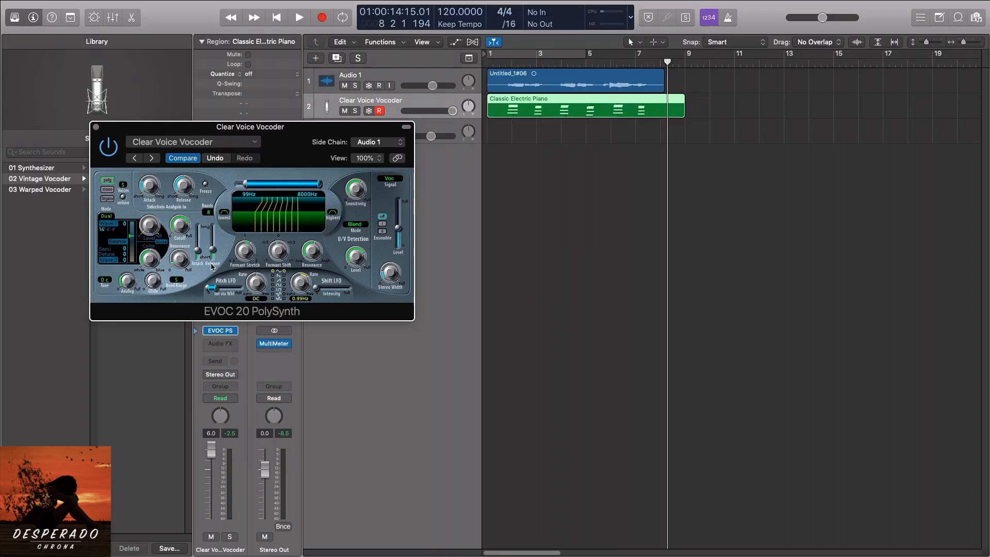
{"action": "mouse_move", "coordinate": [388, 297]}
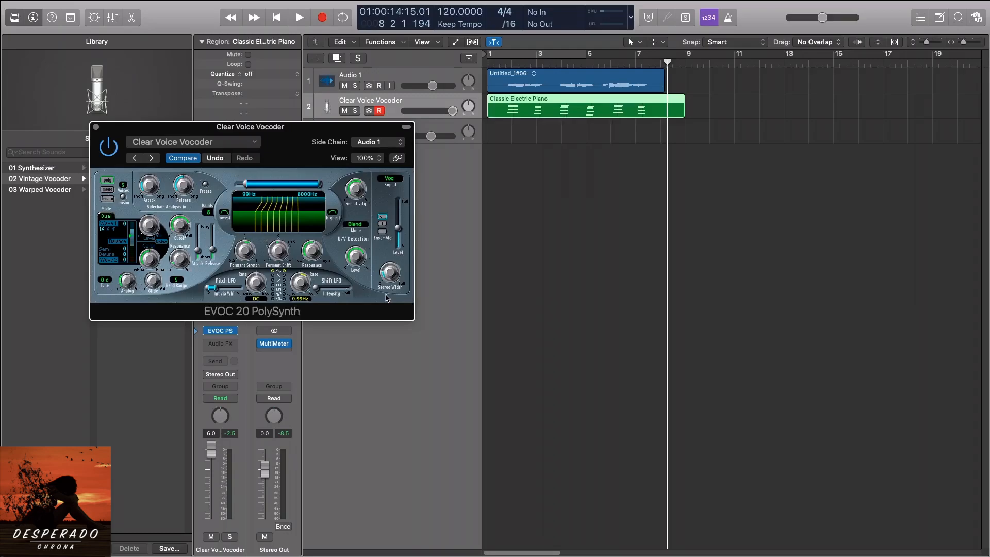
{"action": "mouse_move", "coordinate": [375, 291]}
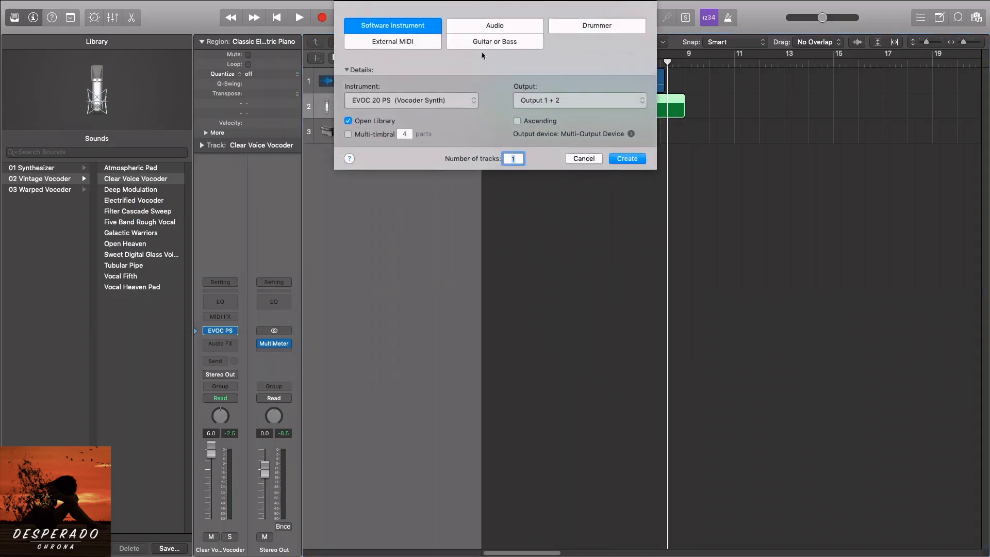
- Create a new Alchemy software instrument track and dismiss its plug-in window
{"action": "left_click", "coordinate": [411, 101]}
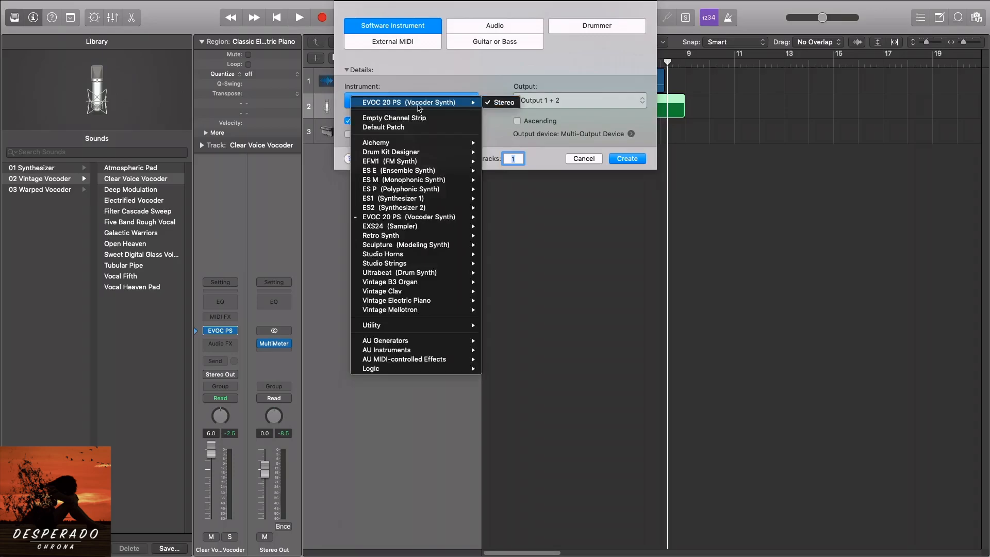
{"action": "mouse_move", "coordinate": [410, 151]}
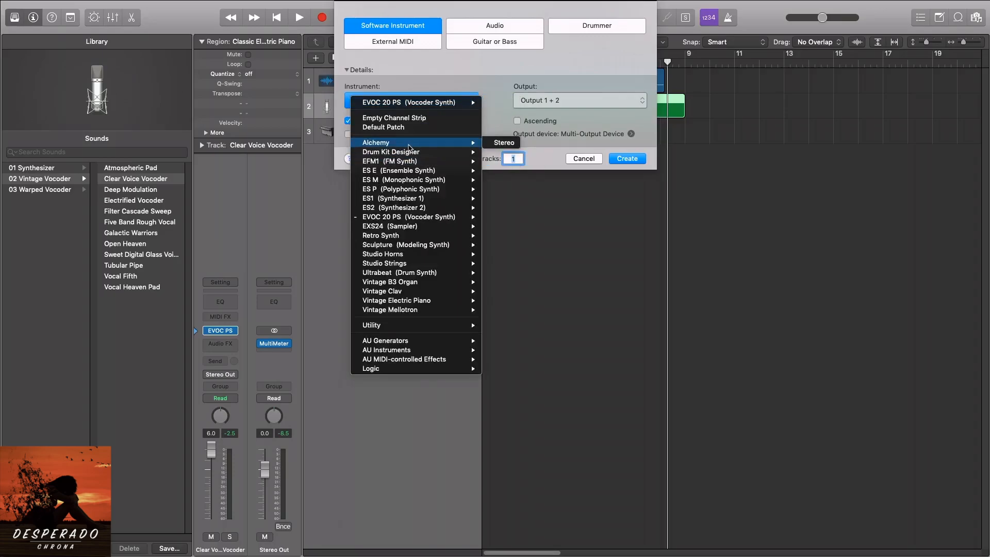
{"action": "mouse_move", "coordinate": [386, 349]}
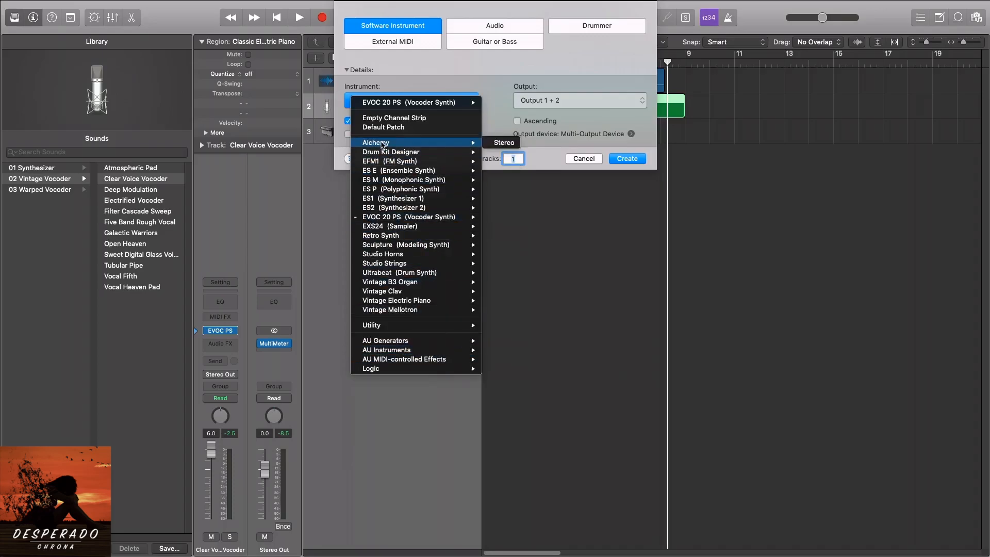
{"action": "left_click", "coordinate": [376, 142]}
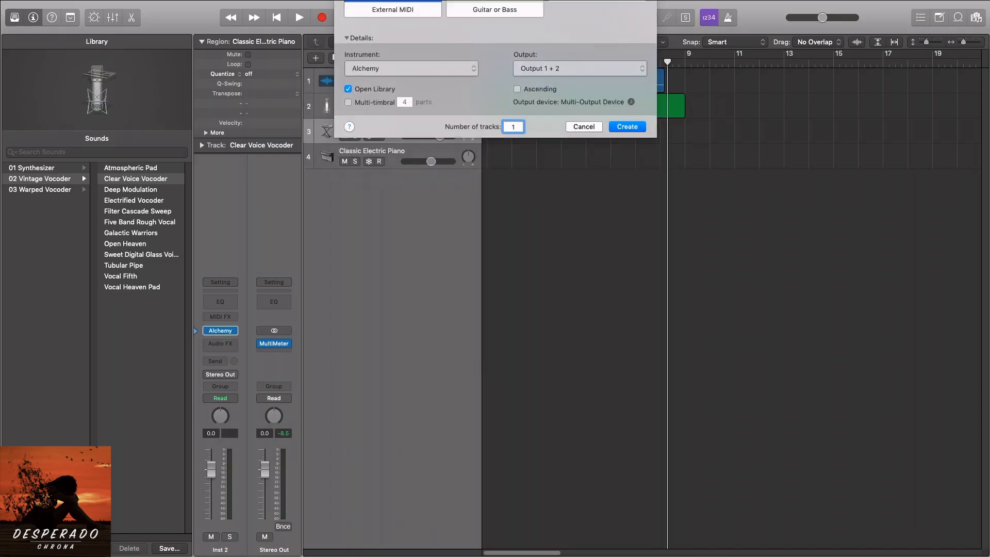
{"action": "left_click", "coordinate": [626, 127]}
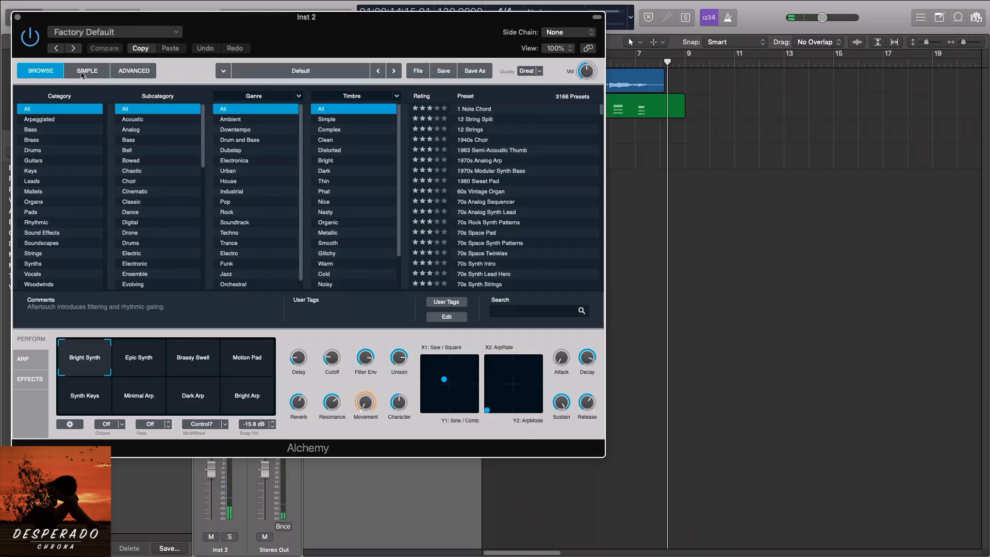
{"action": "left_click", "coordinate": [416, 70]}
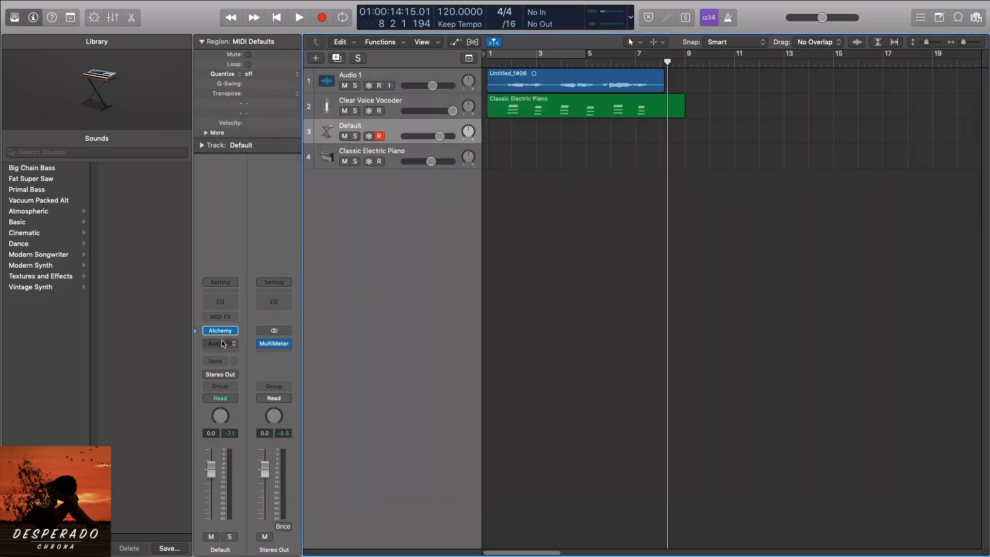
- Bring up the audio effect list in the slot below Alchemy on the Default track
{"action": "left_click", "coordinate": [219, 344]}
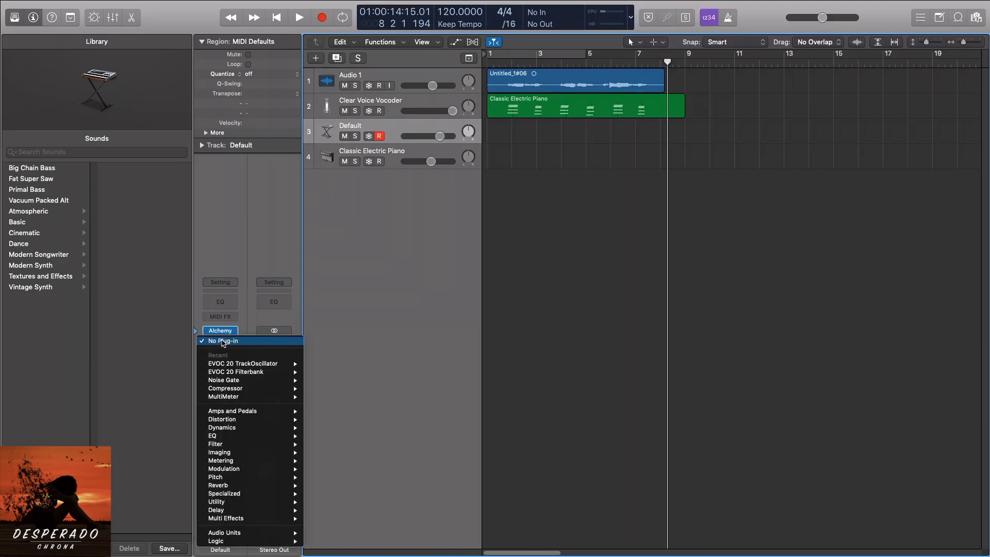
{"action": "mouse_move", "coordinate": [246, 372]}
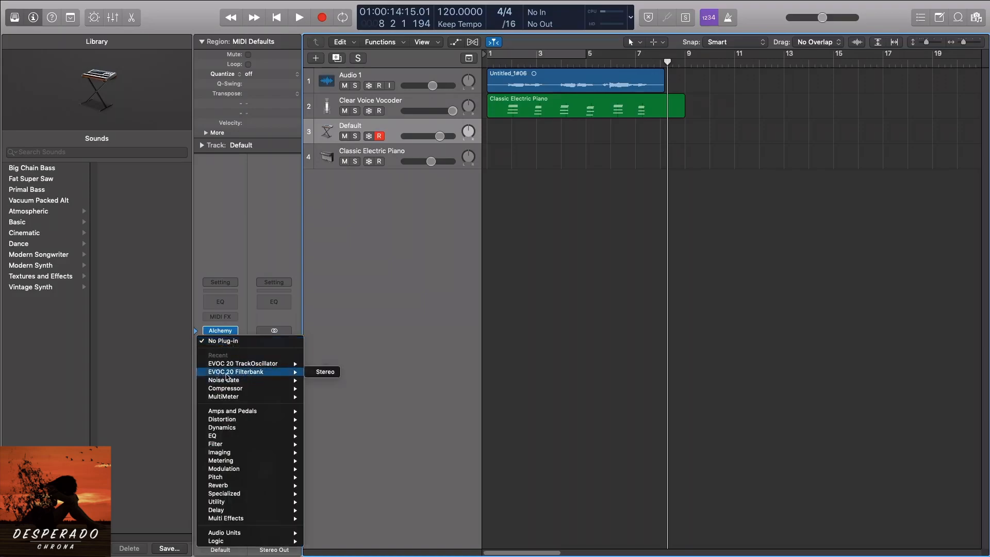
{"action": "mouse_move", "coordinate": [243, 363]}
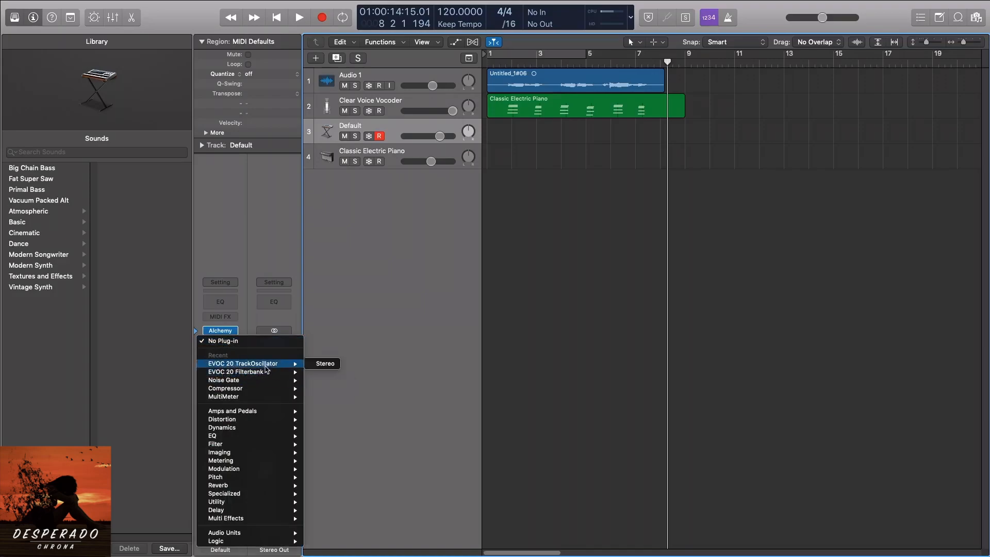
{"action": "mouse_move", "coordinate": [239, 476]}
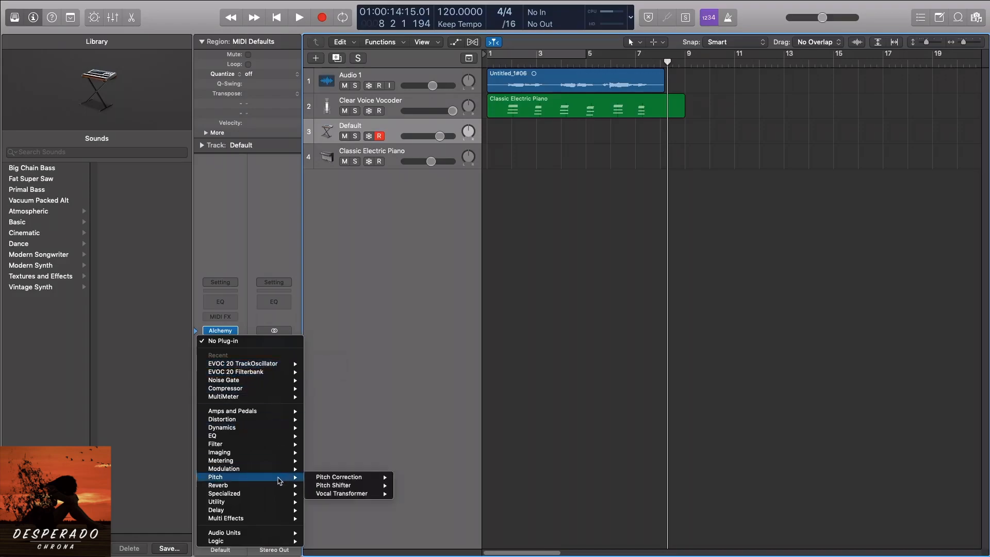
{"action": "mouse_move", "coordinate": [215, 444]}
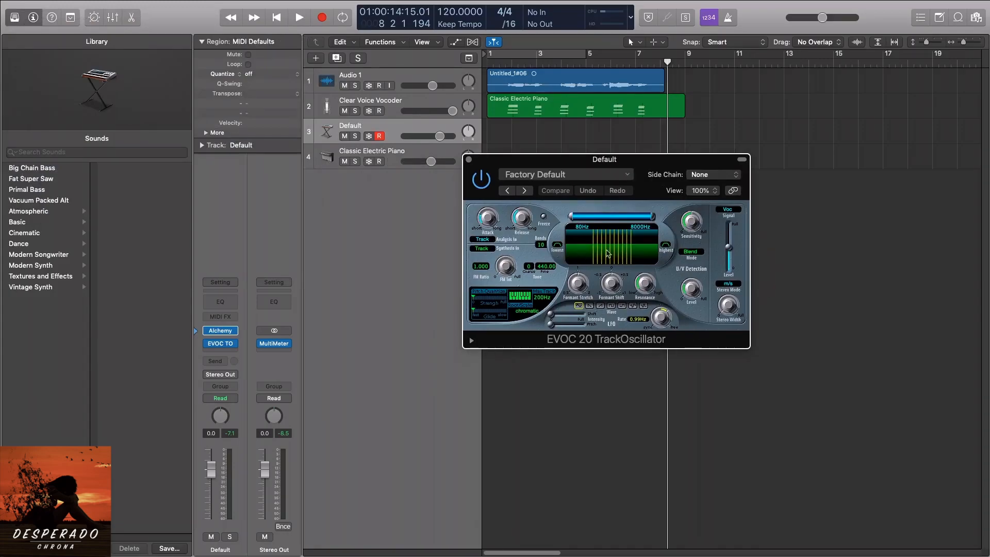
{"action": "mouse_move", "coordinate": [455, 314]}
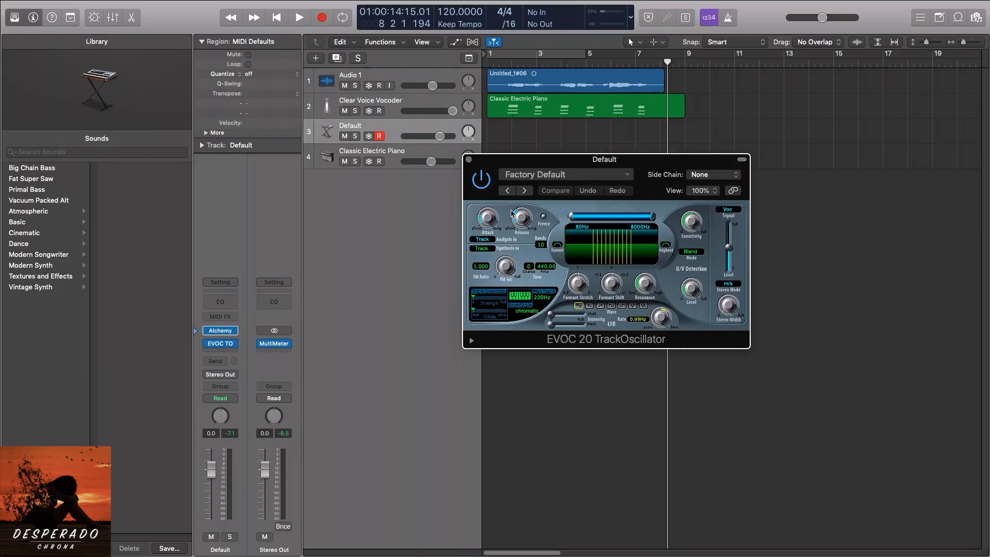
{"action": "left_click", "coordinate": [608, 12]}
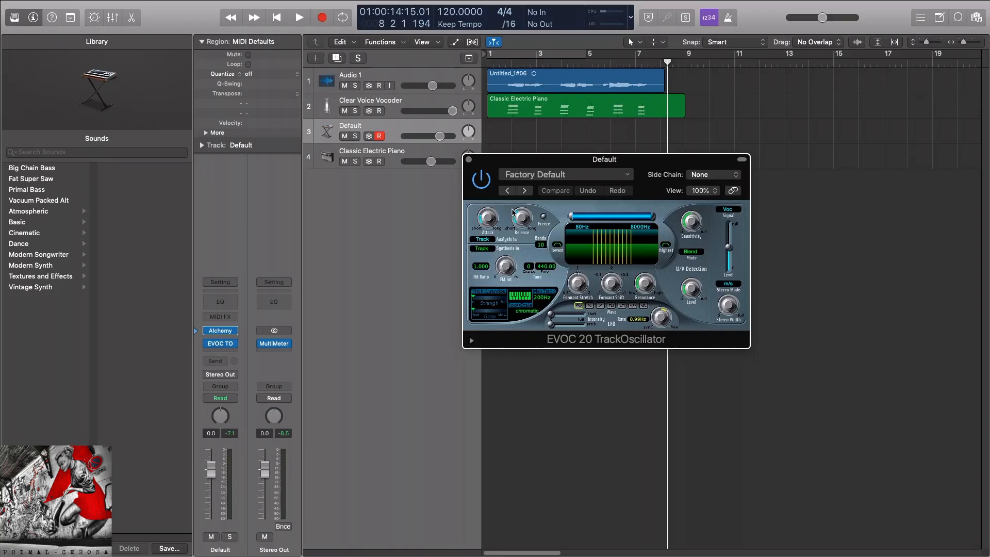
{"action": "left_click_drag", "start_coordinate": [603, 160], "coordinate": [620, 134]}
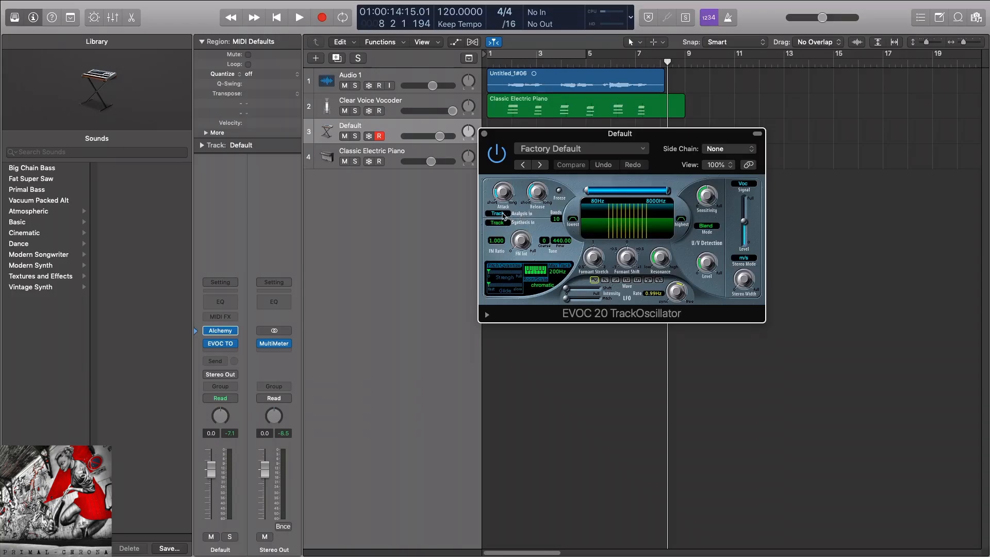
- Set the TrackOscillator's Analysis In to SideCh, sourced from the Audio 1 vocal track
{"action": "left_click", "coordinate": [497, 213]}
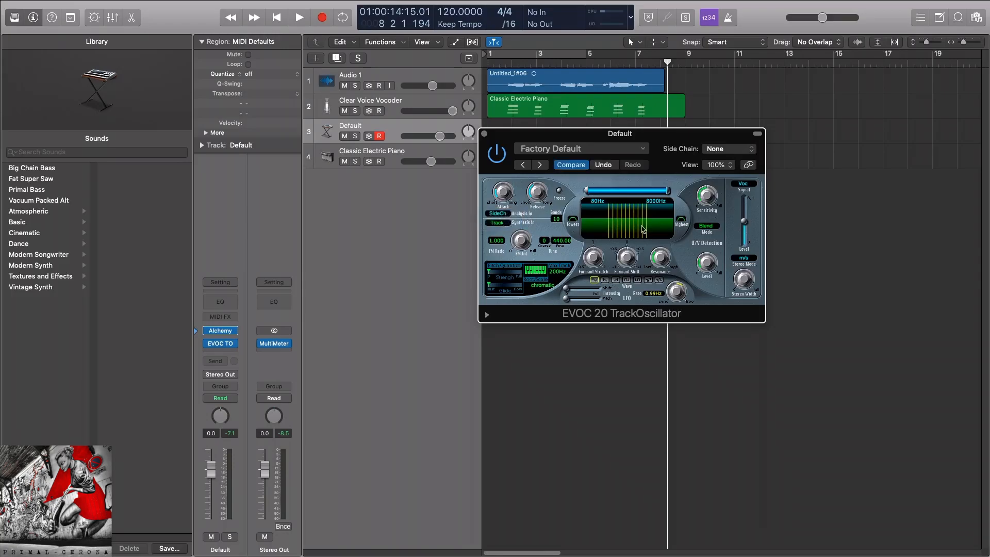
{"action": "left_click", "coordinate": [728, 148]}
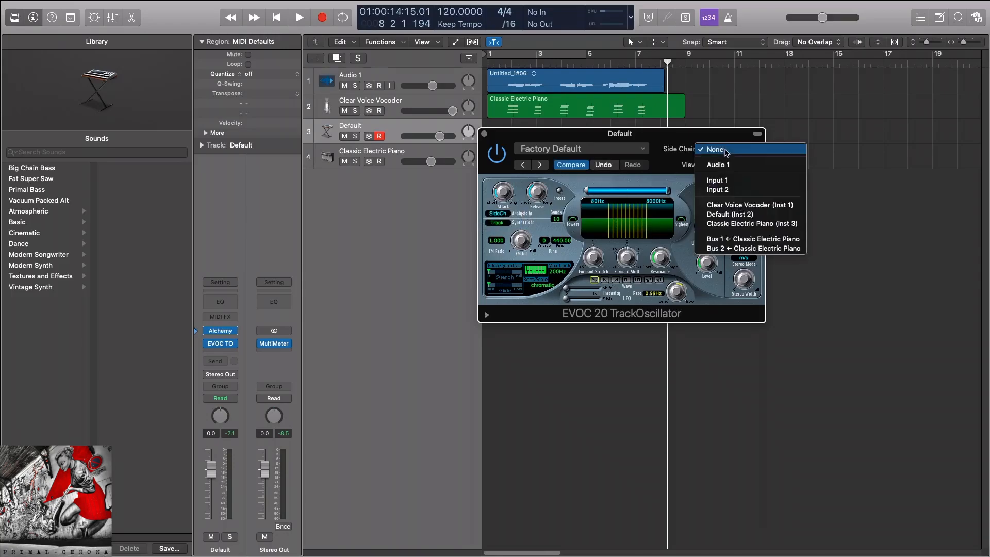
{"action": "left_click", "coordinate": [717, 165]}
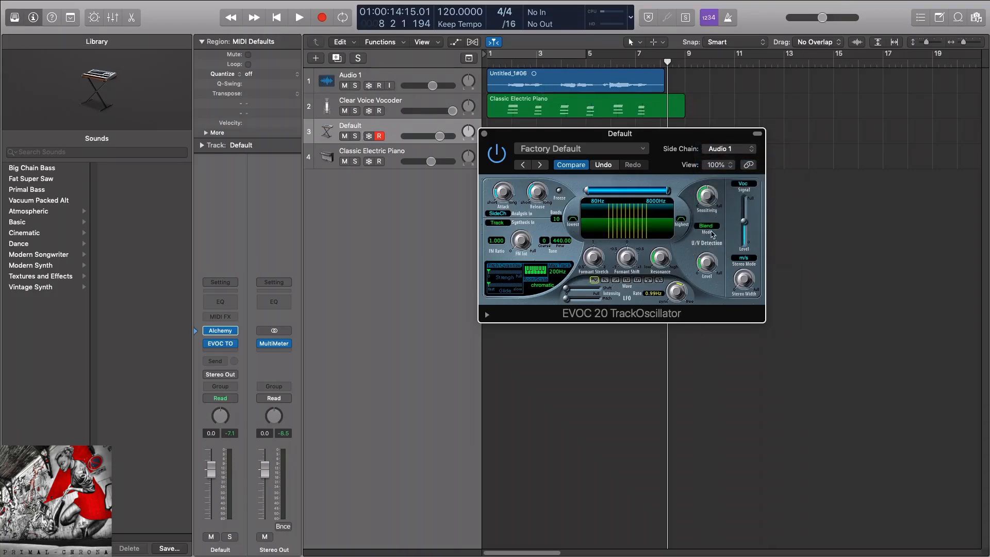
{"action": "mouse_move", "coordinate": [485, 84]}
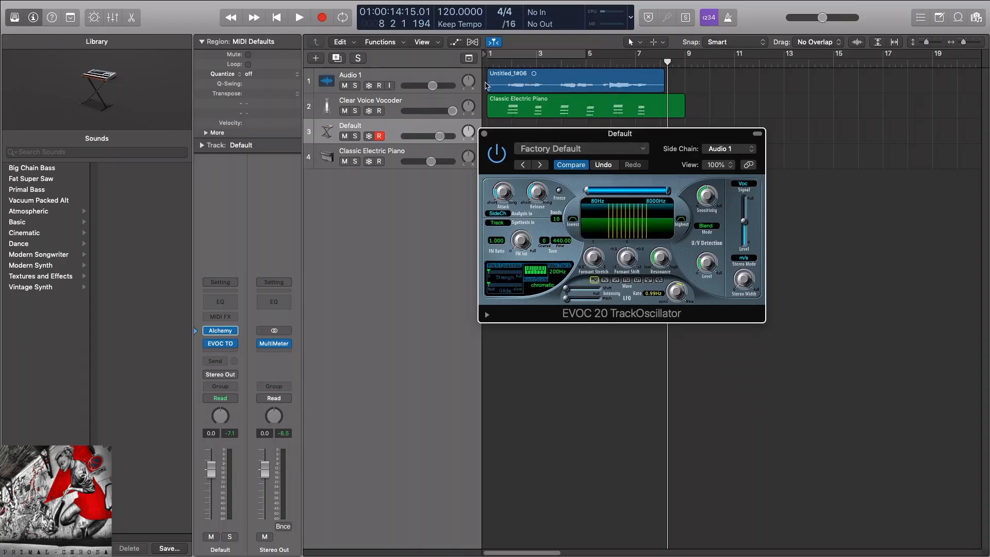
{"action": "mouse_move", "coordinate": [746, 186]}
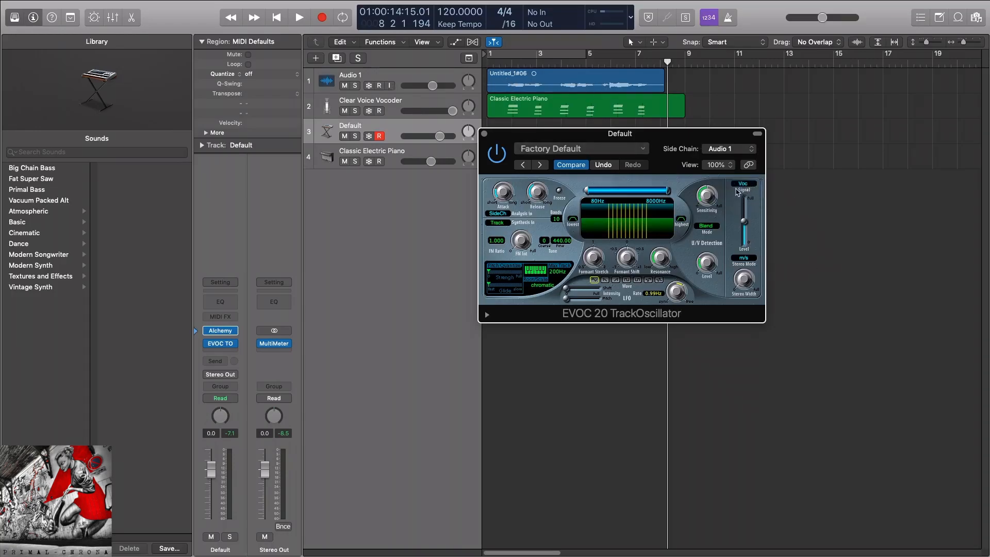
{"action": "mouse_move", "coordinate": [755, 189]}
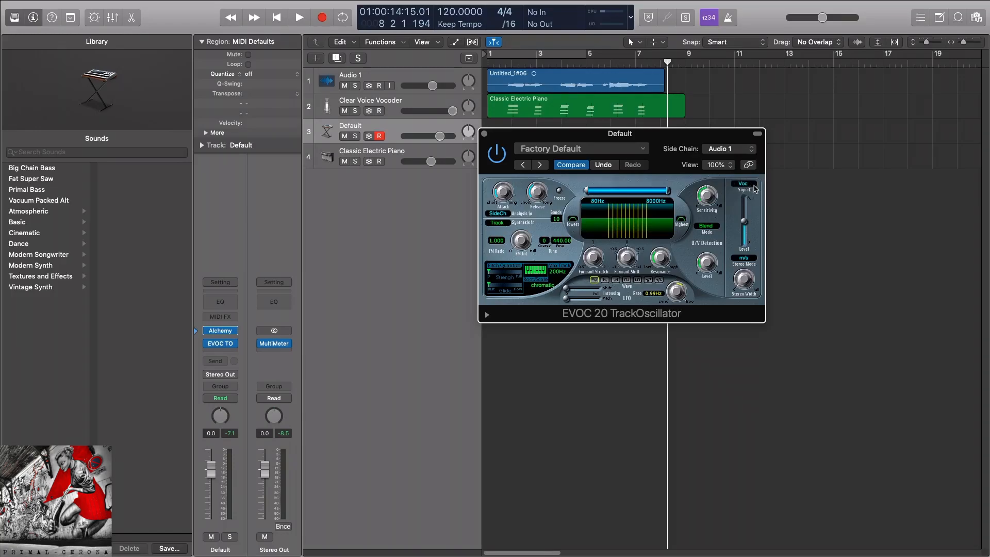
- Drag the Classic Electric Piano region onto the Default track and play it through the vocoder
{"action": "left_click_drag", "start_coordinate": [620, 134], "coordinate": [597, 224]}
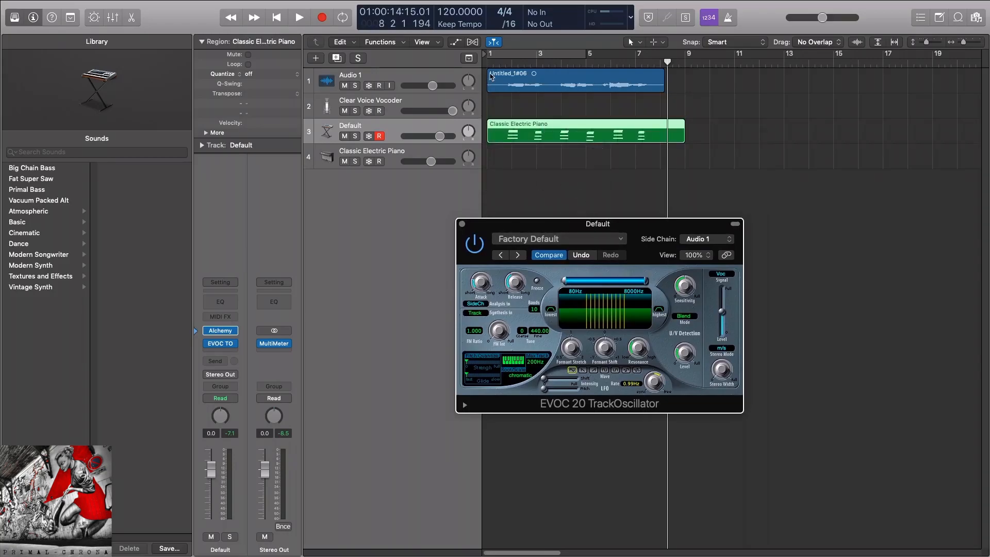
{"action": "left_click", "coordinate": [276, 17]}
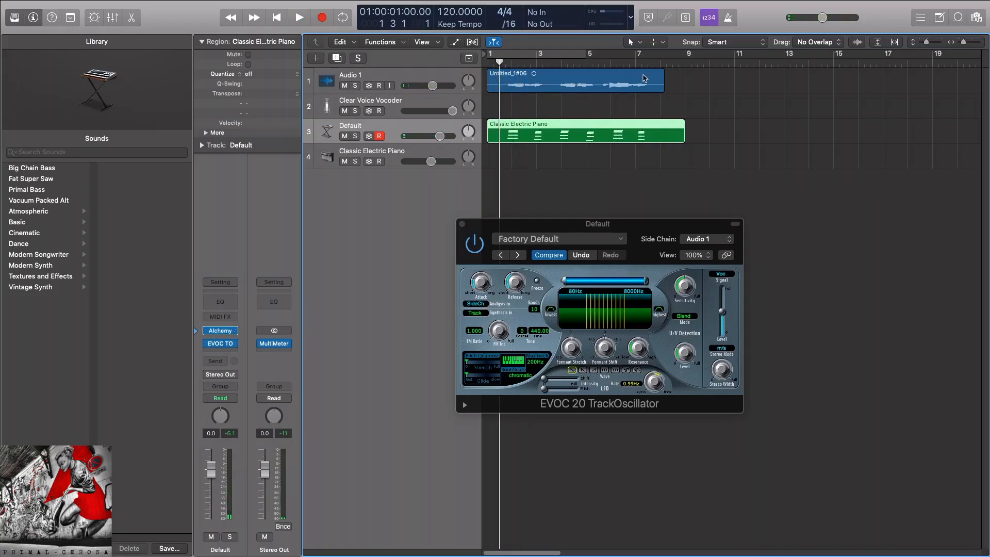
{"action": "mouse_move", "coordinate": [451, 274]}
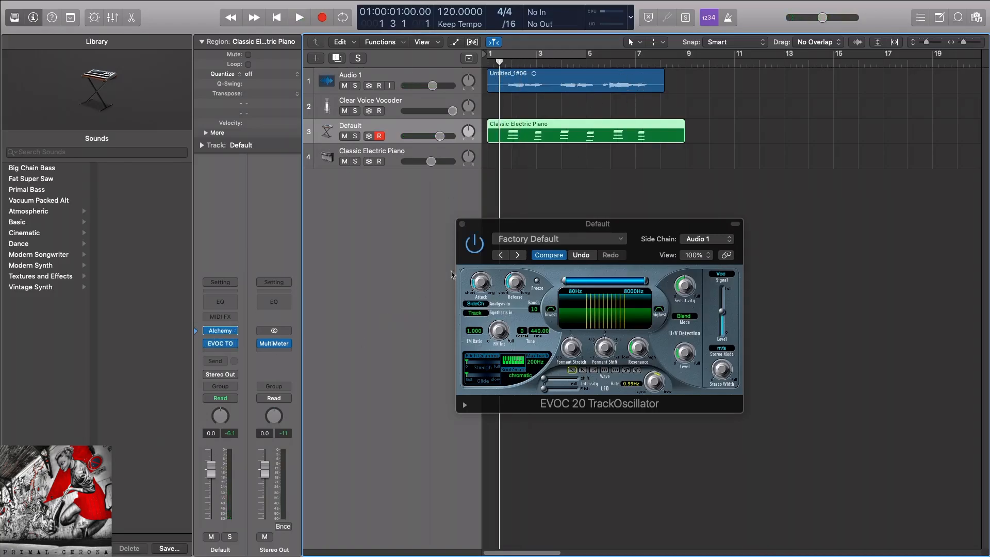
{"action": "mouse_move", "coordinate": [557, 147]}
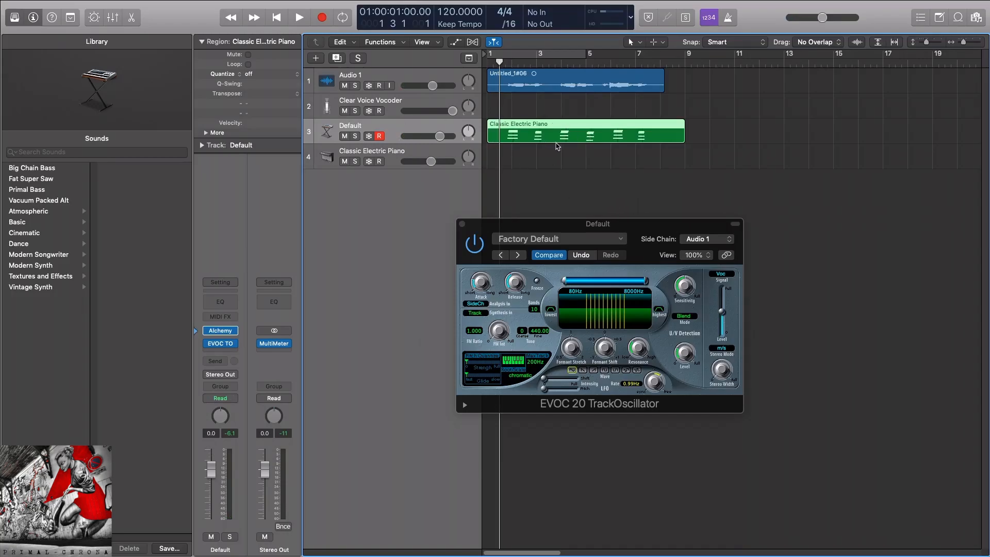
{"action": "mouse_move", "coordinate": [558, 168]}
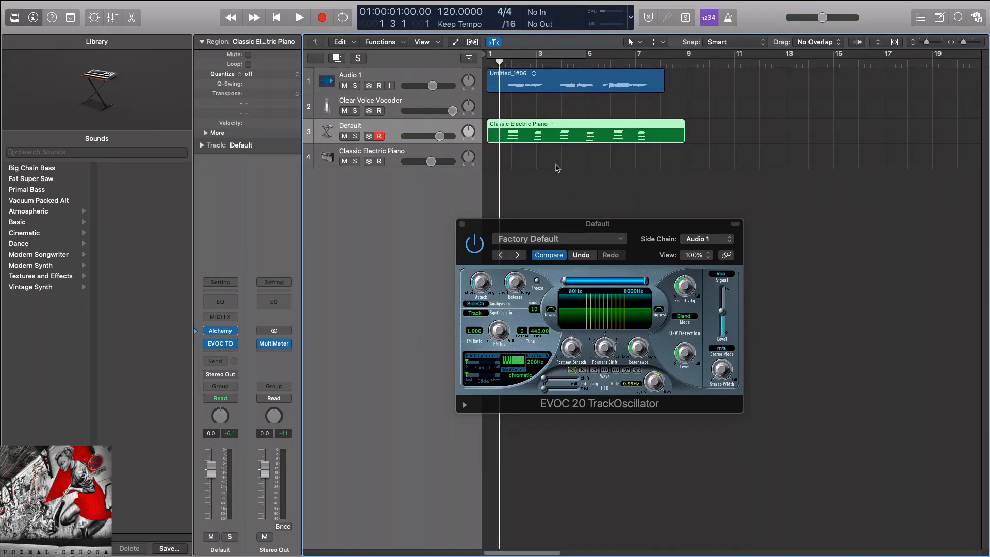
{"action": "left_click", "coordinate": [298, 17]}
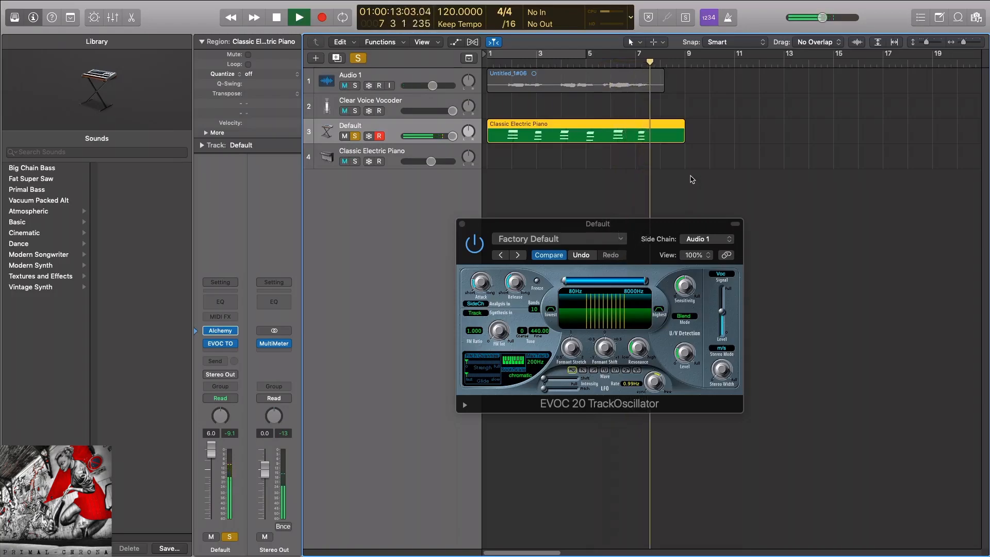
{"action": "left_click", "coordinate": [276, 17]}
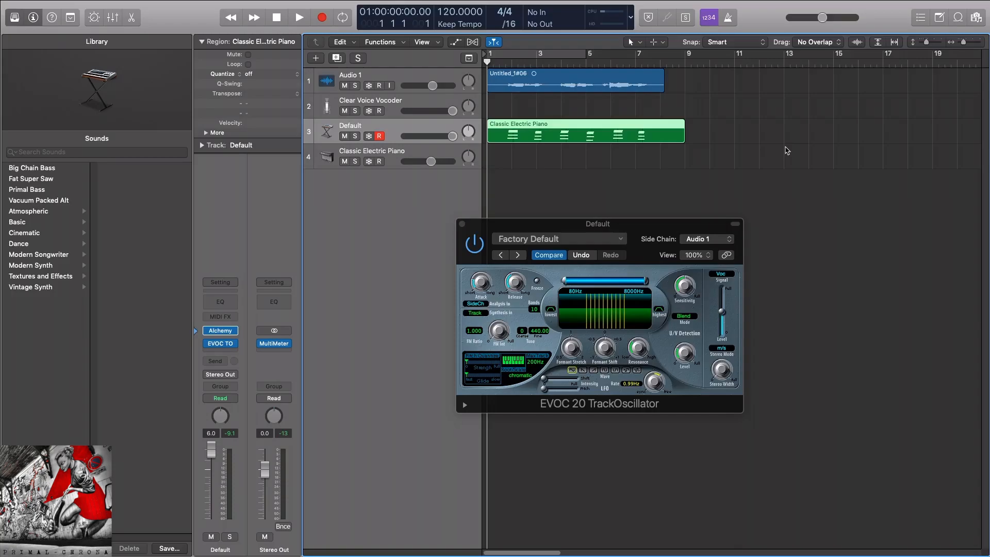
- Set the TrackOscillator's analysis range from about 120 Hz up to 8000 Hz
{"action": "left_click_drag", "start_coordinate": [596, 223], "coordinate": [483, 189]}
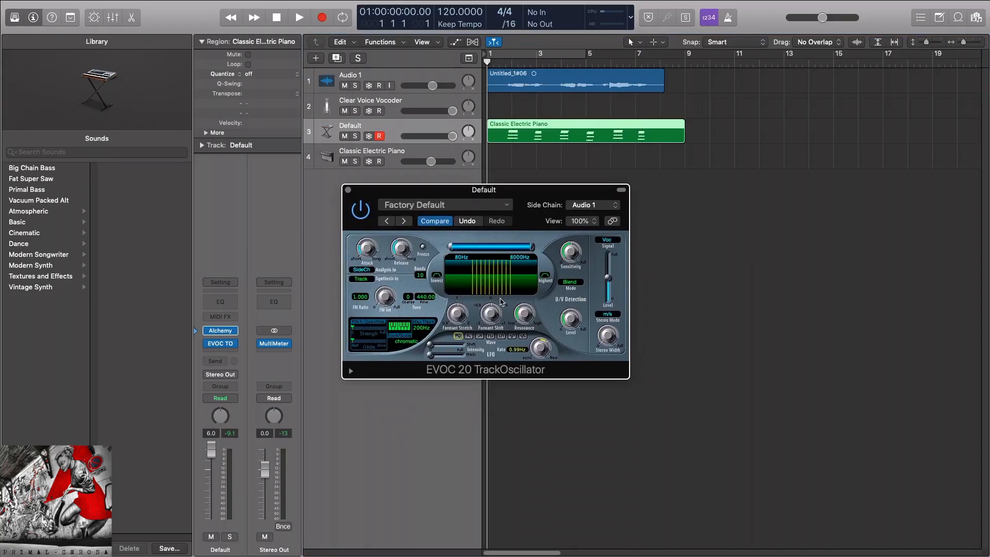
{"action": "mouse_move", "coordinate": [493, 284]}
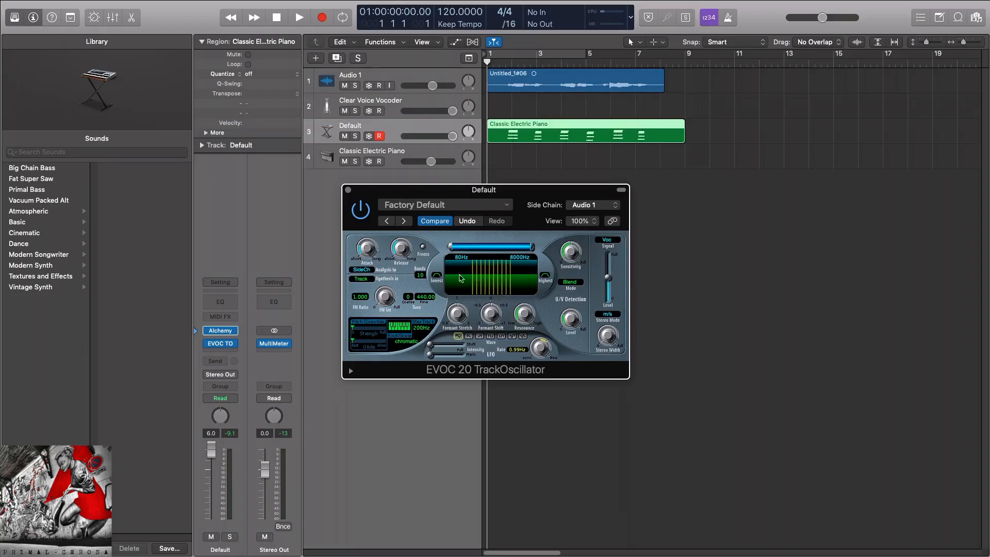
{"action": "mouse_move", "coordinate": [489, 279]}
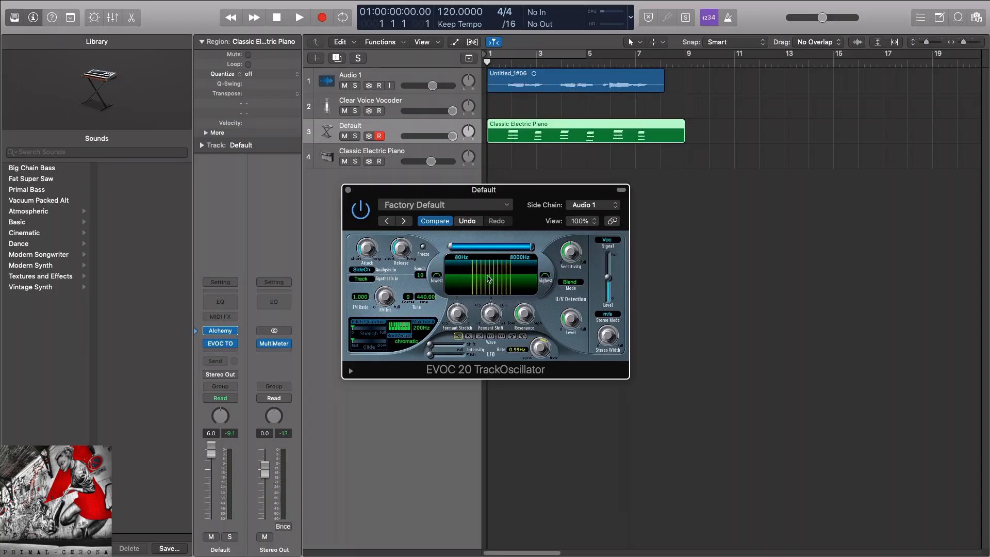
{"action": "mouse_move", "coordinate": [521, 270]}
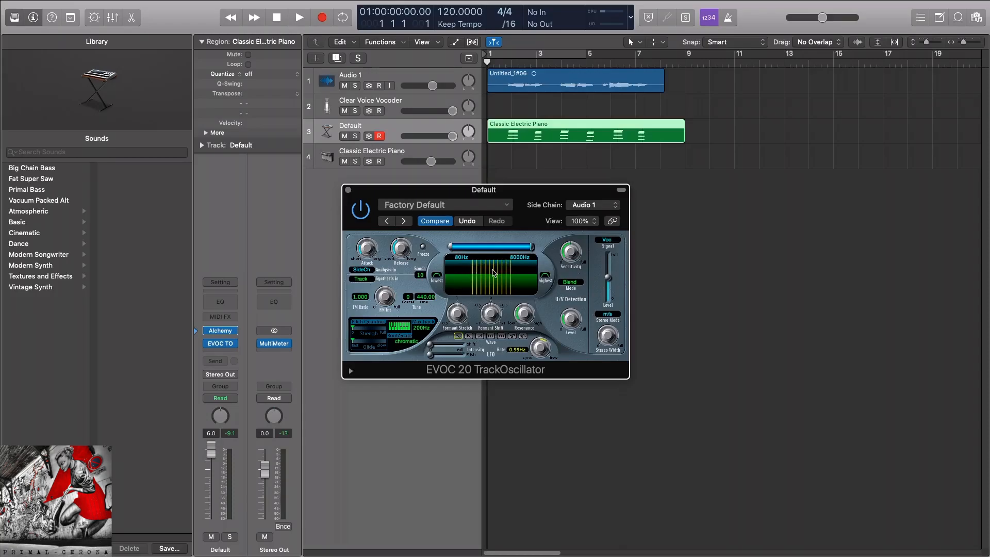
{"action": "mouse_move", "coordinate": [527, 163]}
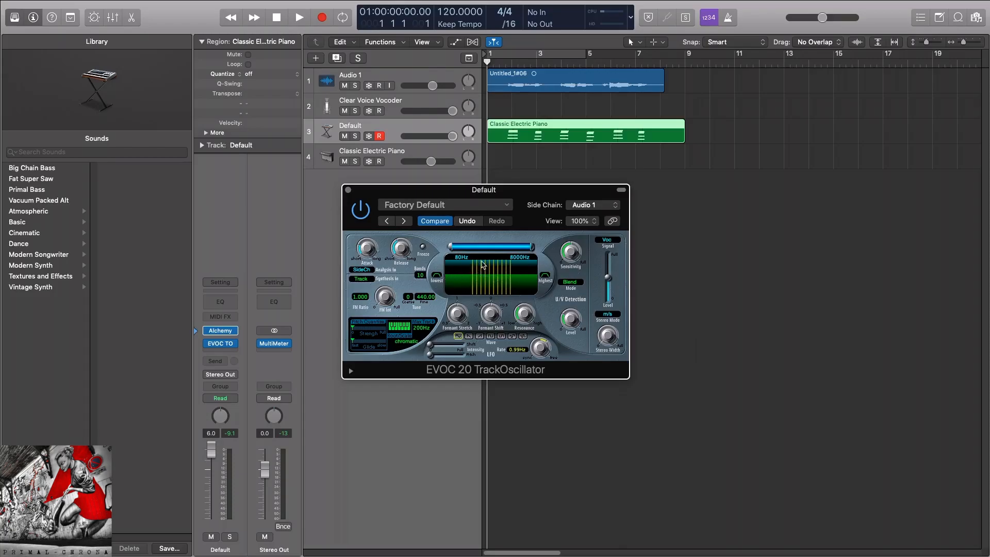
{"action": "mouse_move", "coordinate": [556, 259]}
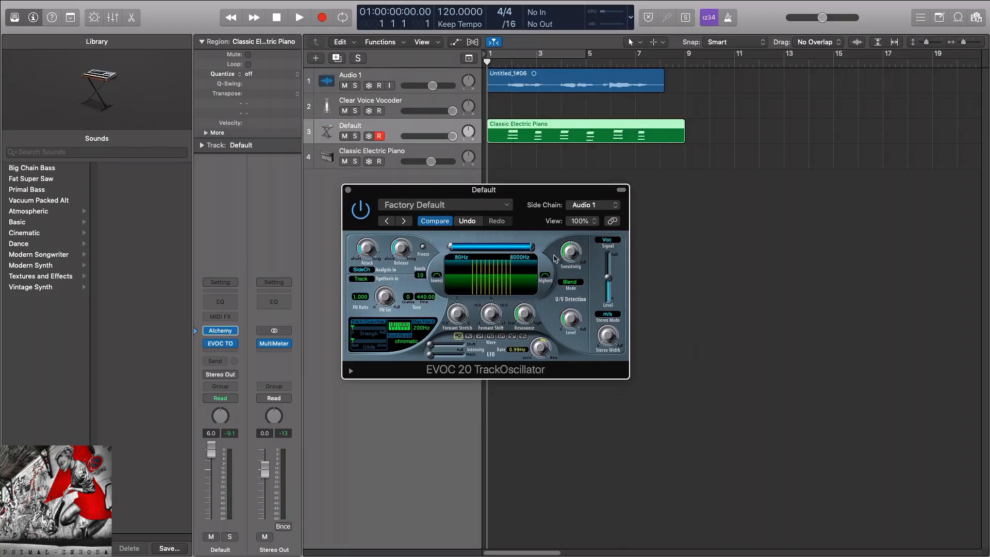
{"action": "left_click_drag", "start_coordinate": [471, 248], "coordinate": [464, 247]}
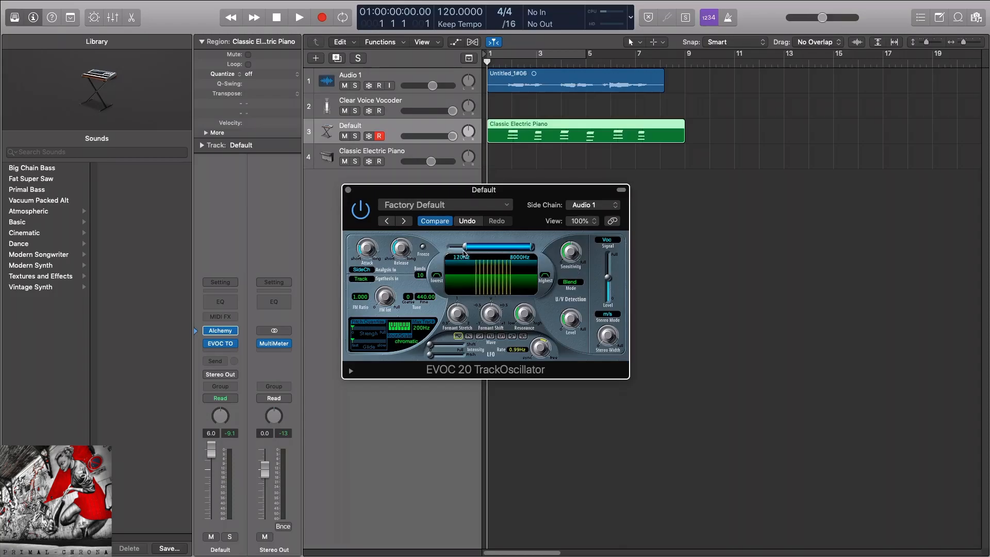
{"action": "left_click_drag", "start_coordinate": [467, 247], "coordinate": [450, 247]}
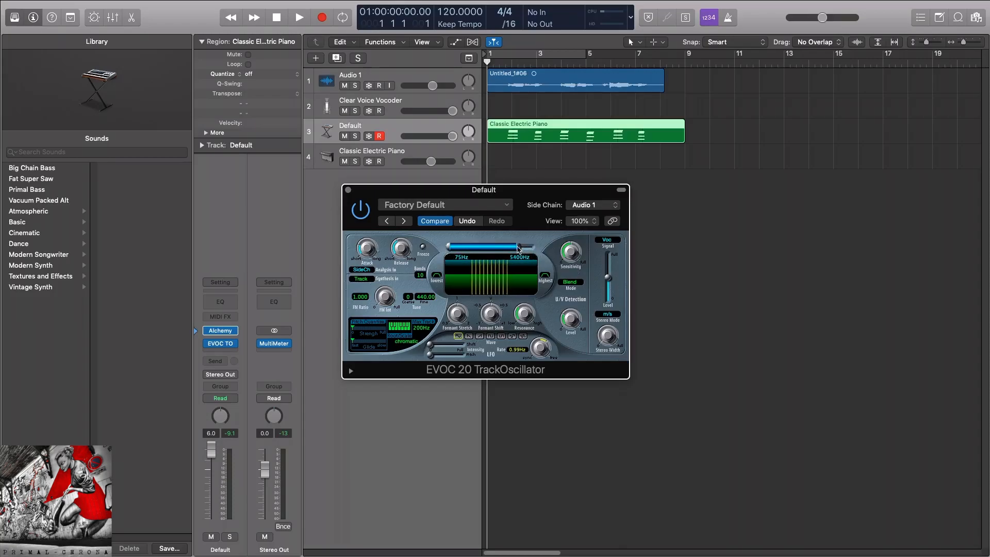
{"action": "left_click_drag", "start_coordinate": [518, 247], "coordinate": [537, 247]}
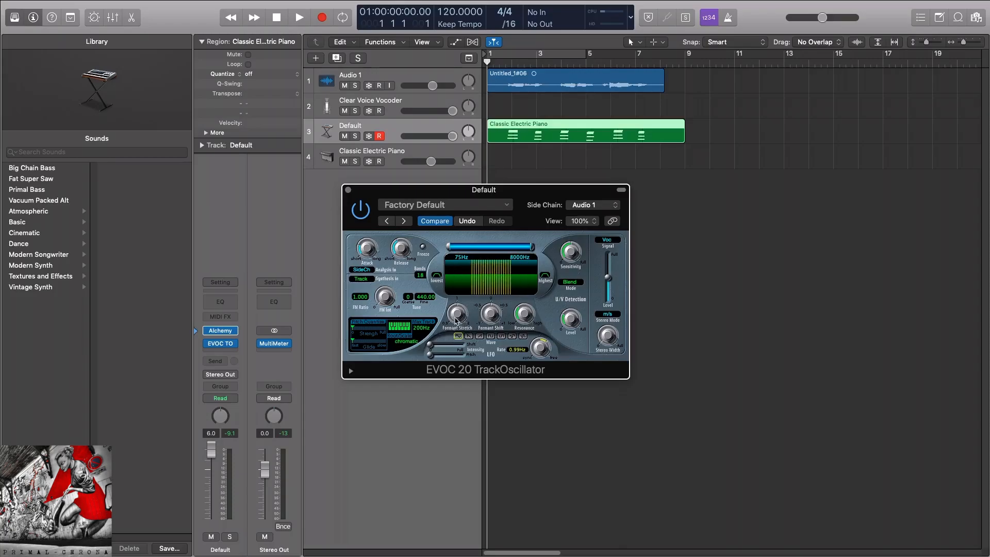
- Try wider and narrower Formant Stretch amounts, ending back near neutral
{"action": "left_click_drag", "start_coordinate": [456, 314], "coordinate": [461, 306]}
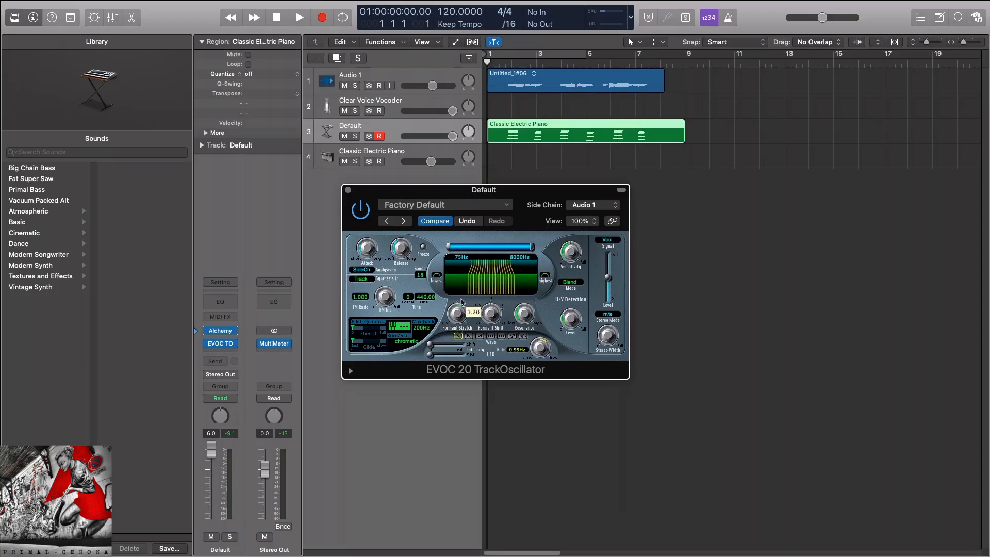
{"action": "left_click_drag", "start_coordinate": [471, 311], "coordinate": [459, 341]}
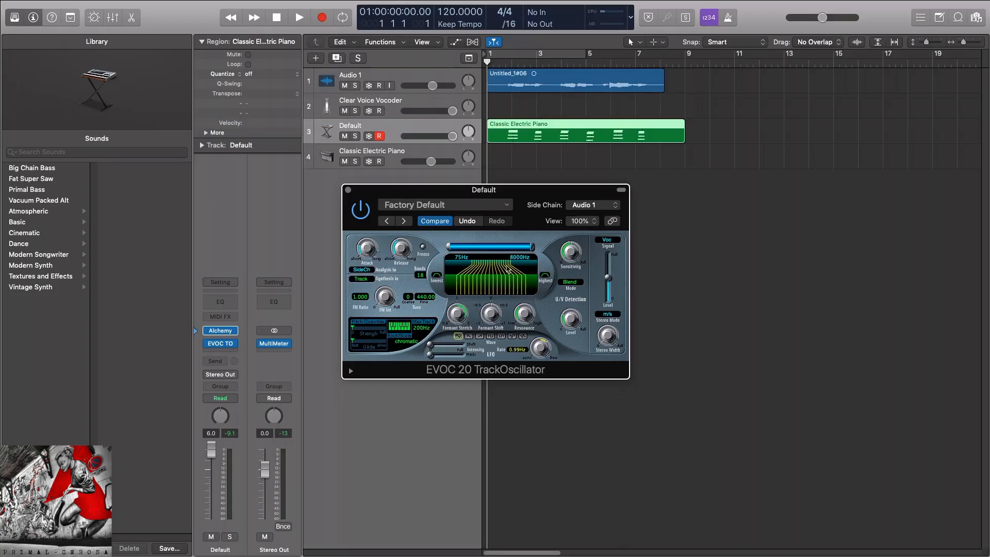
{"action": "mouse_move", "coordinate": [450, 292]}
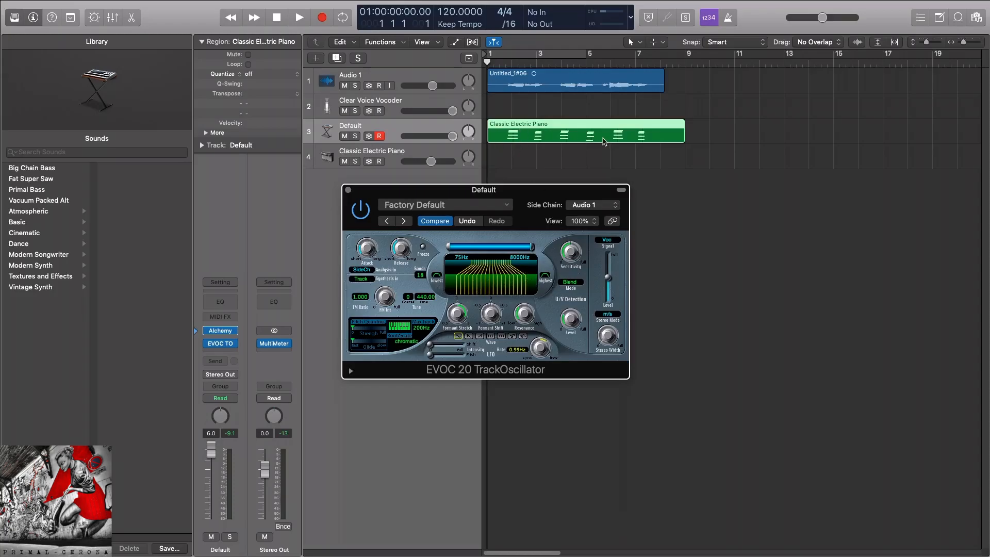
{"action": "mouse_move", "coordinate": [470, 292]}
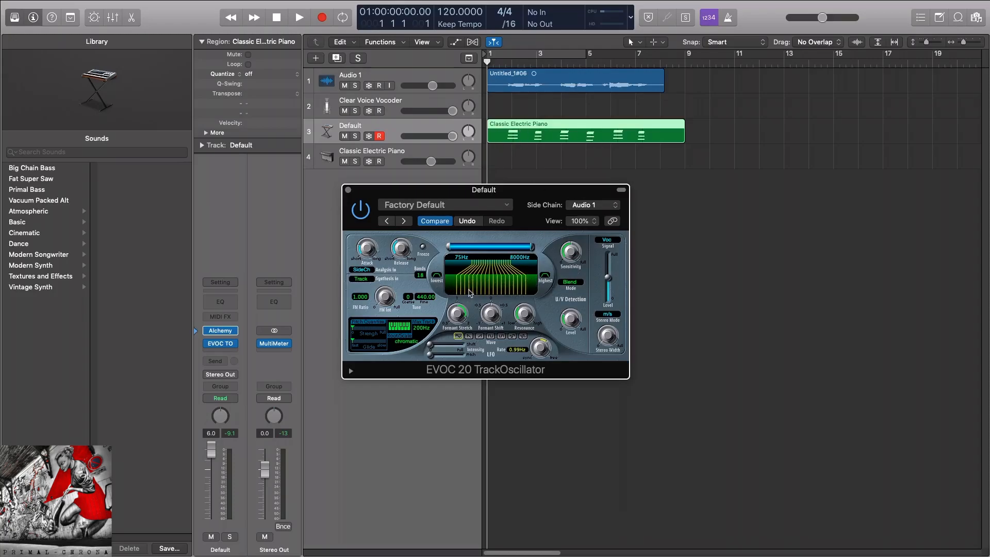
{"action": "mouse_move", "coordinate": [464, 314]}
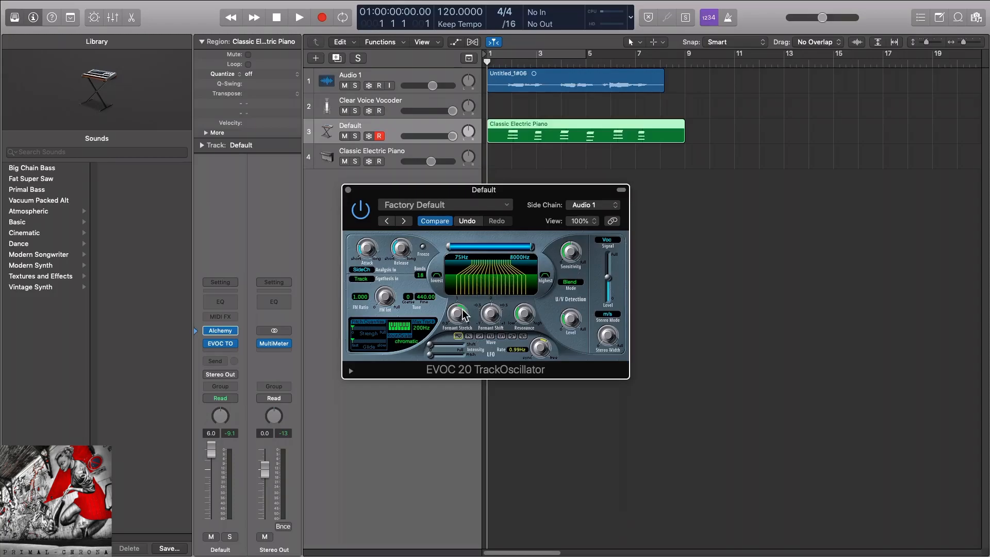
{"action": "left_click_drag", "start_coordinate": [456, 314], "coordinate": [474, 307]}
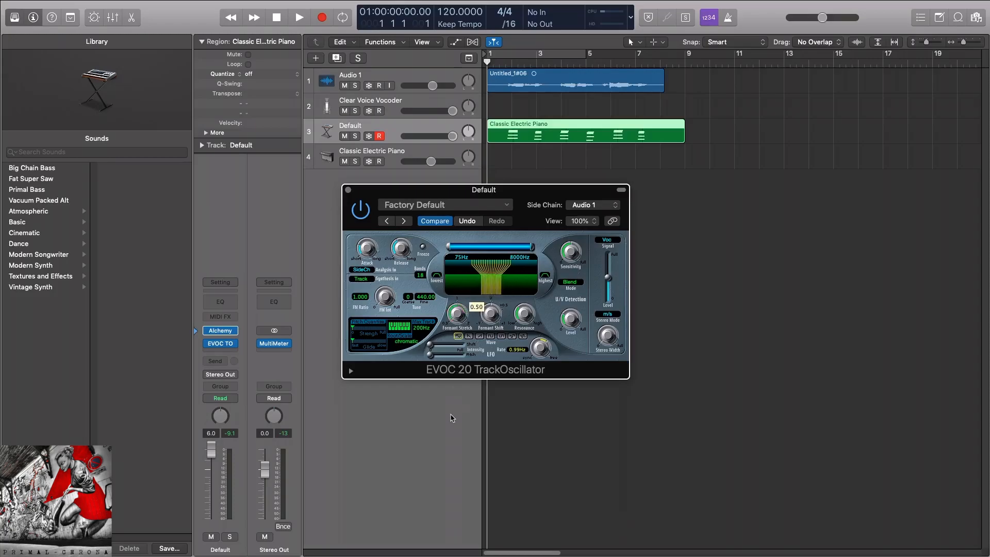
{"action": "left_click_drag", "start_coordinate": [456, 316], "coordinate": [480, 309]}
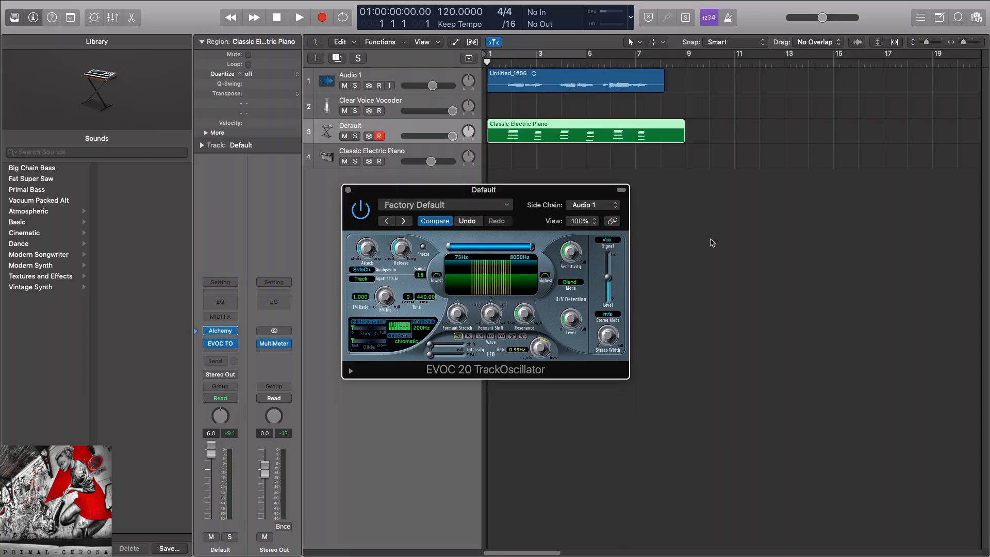
{"action": "mouse_move", "coordinate": [498, 63]}
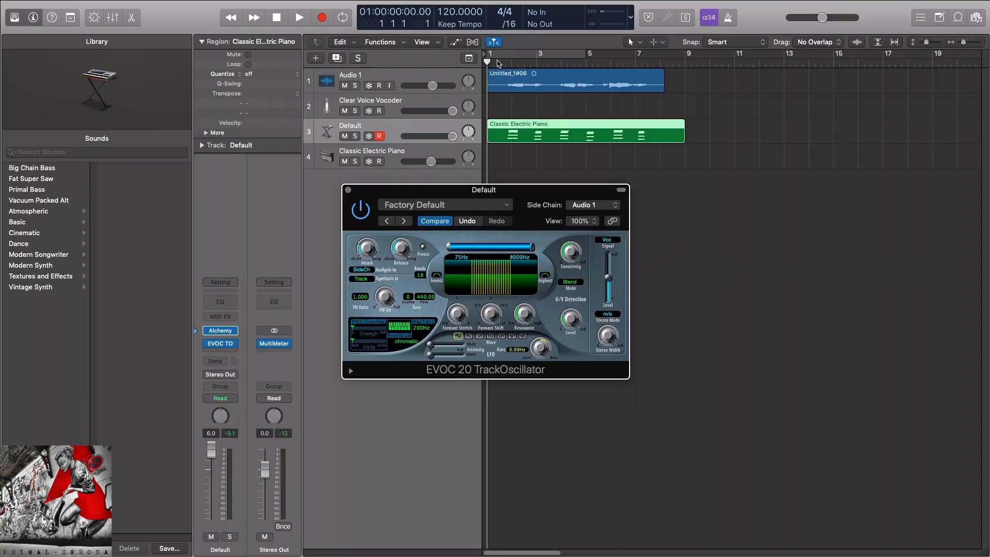
- Audition the vocoder at a low band count during playback, settling on 20 bands
{"action": "left_click", "coordinate": [343, 17]}
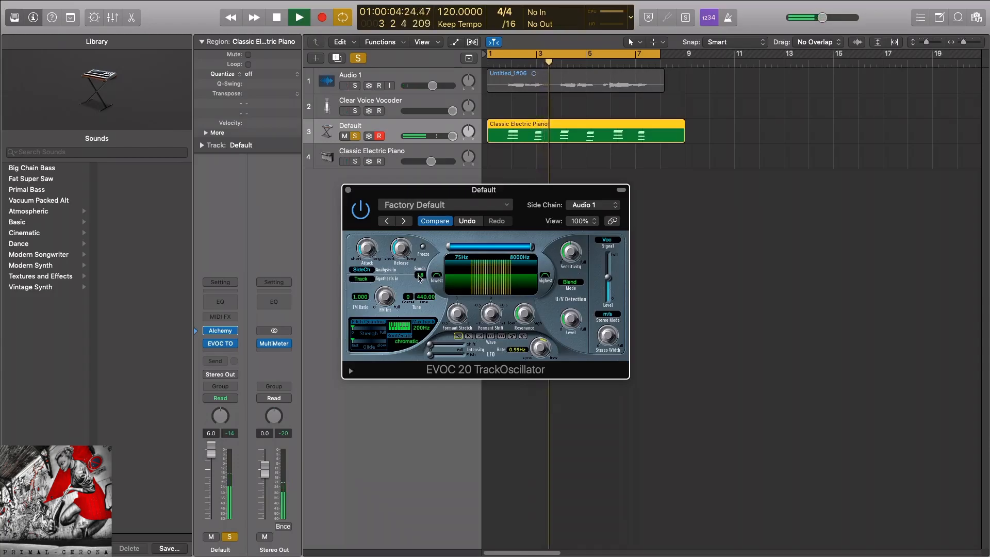
{"action": "left_click", "coordinate": [298, 17]}
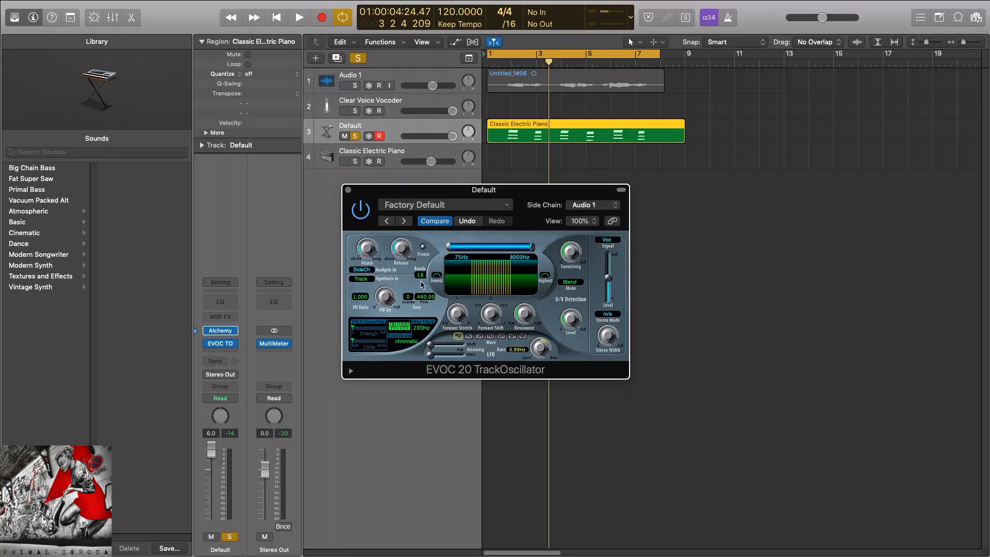
{"action": "left_click", "coordinate": [298, 17]}
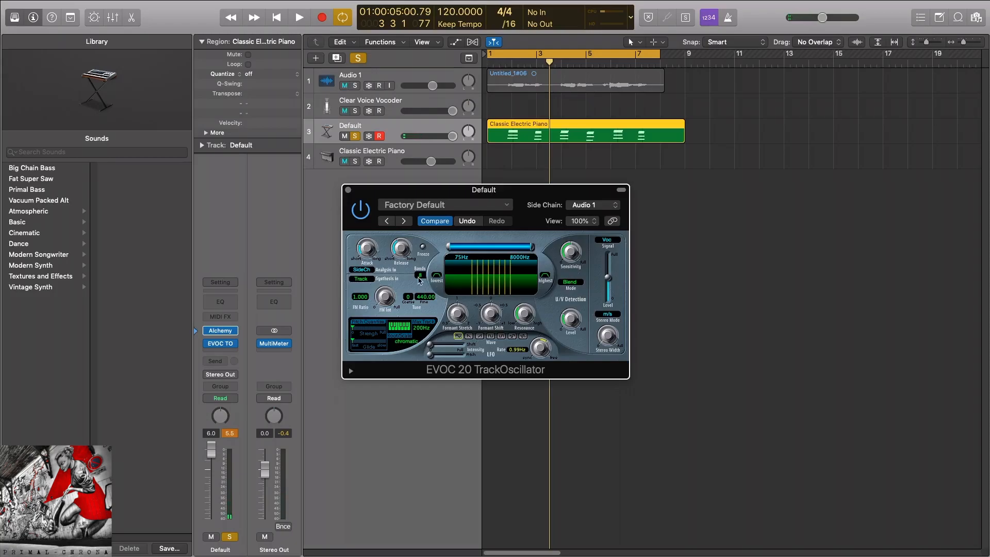
{"action": "left_click", "coordinate": [298, 17]}
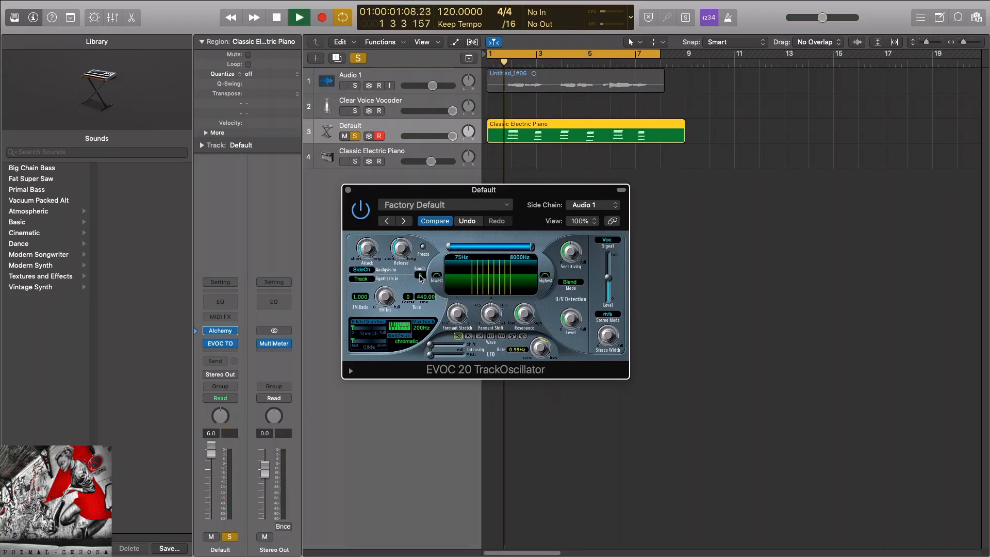
{"action": "left_click", "coordinate": [298, 17]}
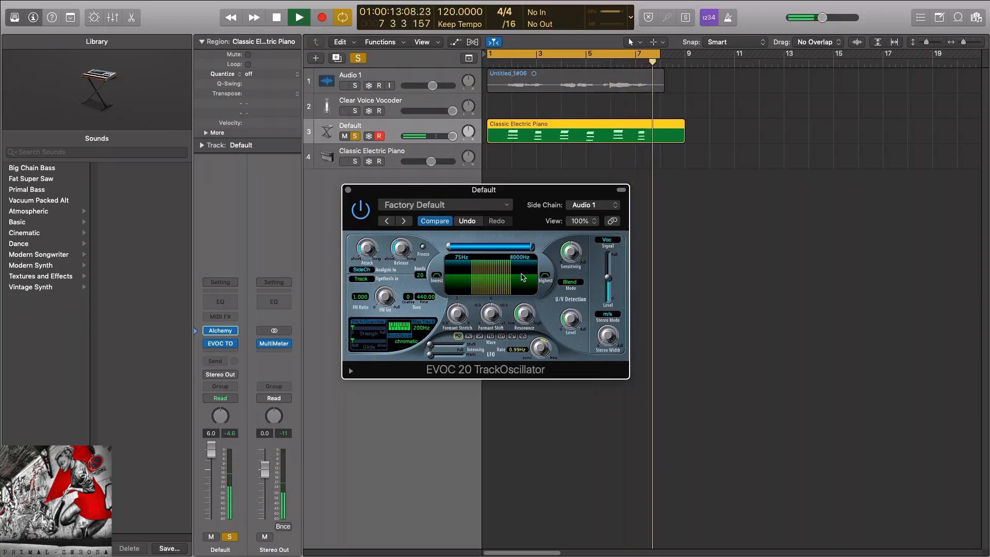
{"action": "left_click", "coordinate": [275, 17]}
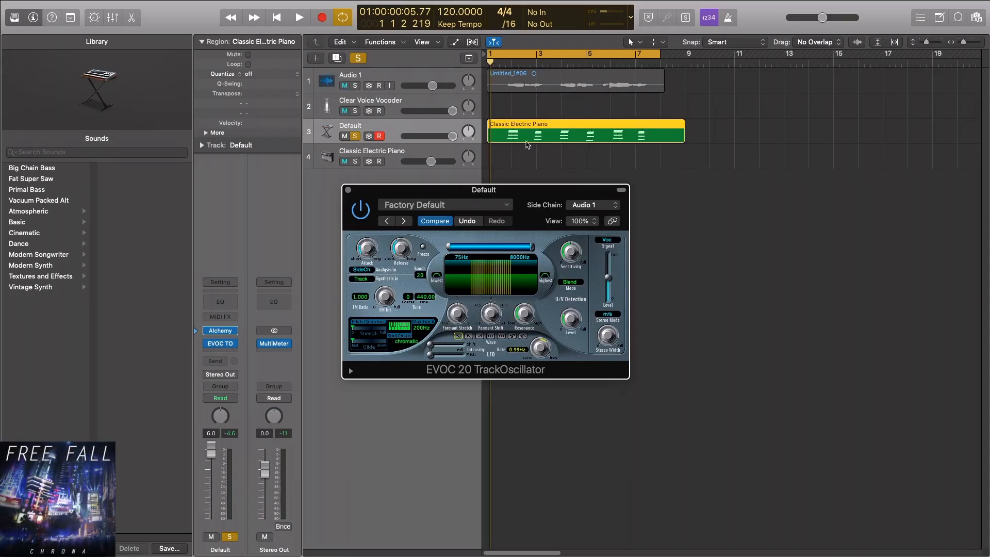
{"action": "mouse_move", "coordinate": [462, 313]}
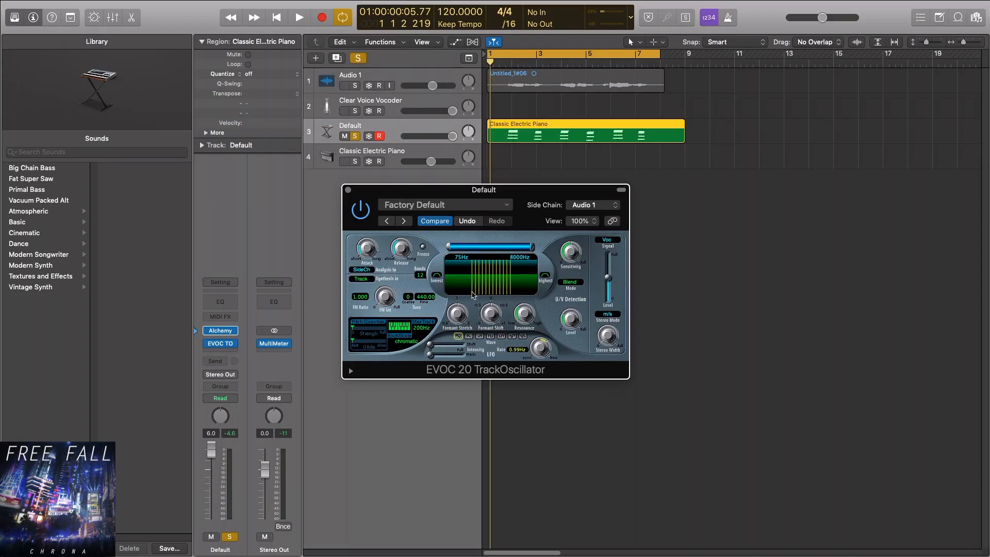
- During playback, audition Formant Stretch at about 0.74 and then up to 2.00
{"action": "left_click_drag", "start_coordinate": [457, 314], "coordinate": [470, 310]}
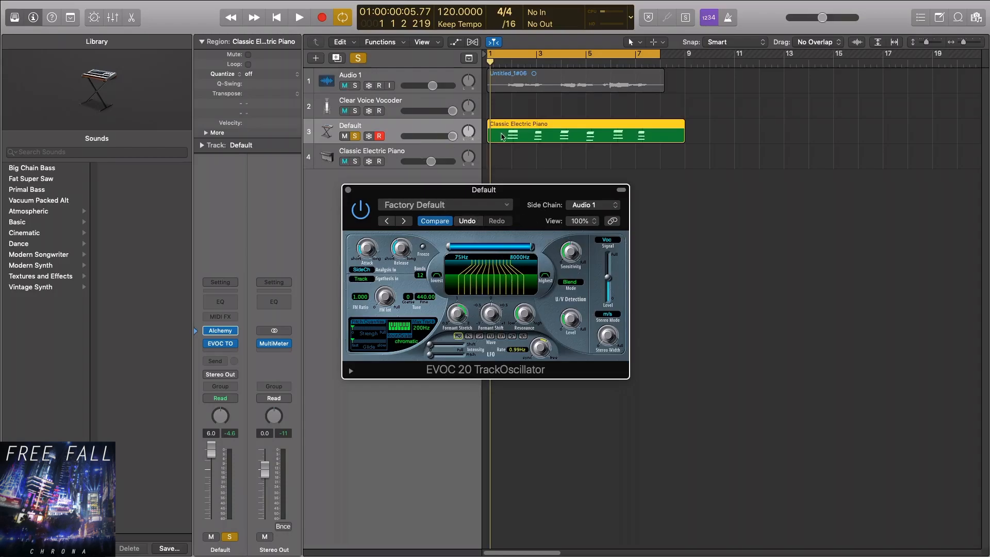
{"action": "left_click", "coordinate": [298, 17]}
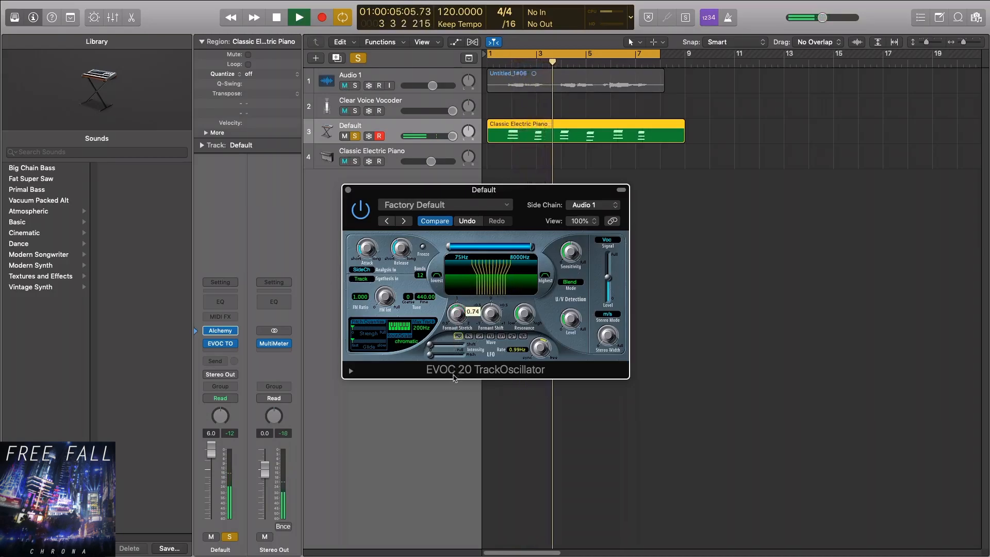
{"action": "left_click_drag", "start_coordinate": [470, 311], "coordinate": [471, 328]}
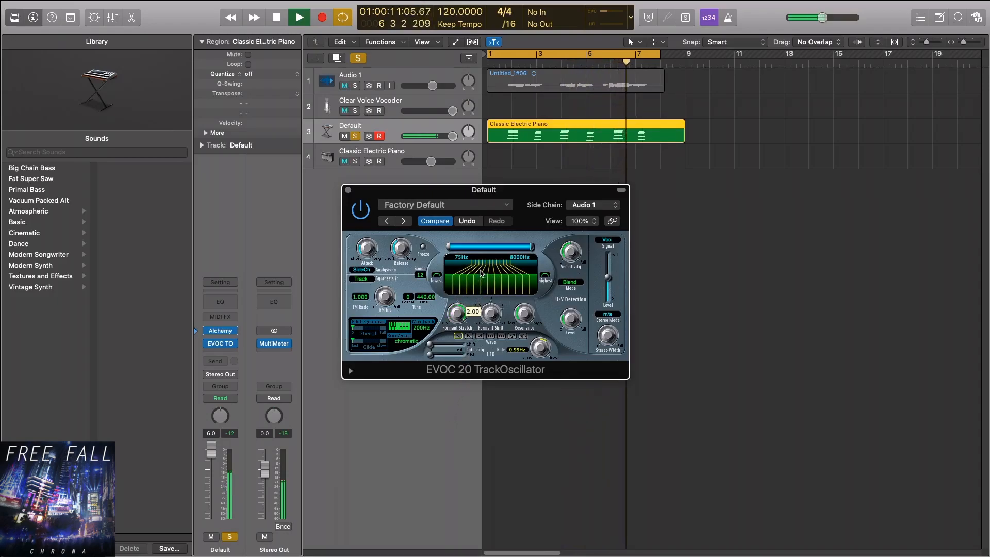
{"action": "left_click_drag", "start_coordinate": [456, 315], "coordinate": [456, 322]}
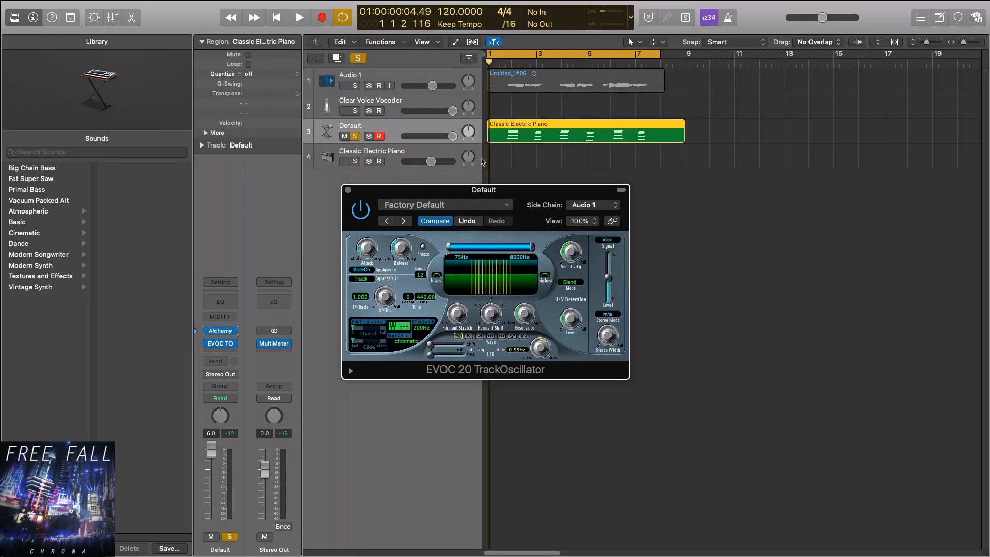
- During playback, audition Formant Shift at 0.94 and -0.72, then return it near zero
{"action": "left_click", "coordinate": [298, 17]}
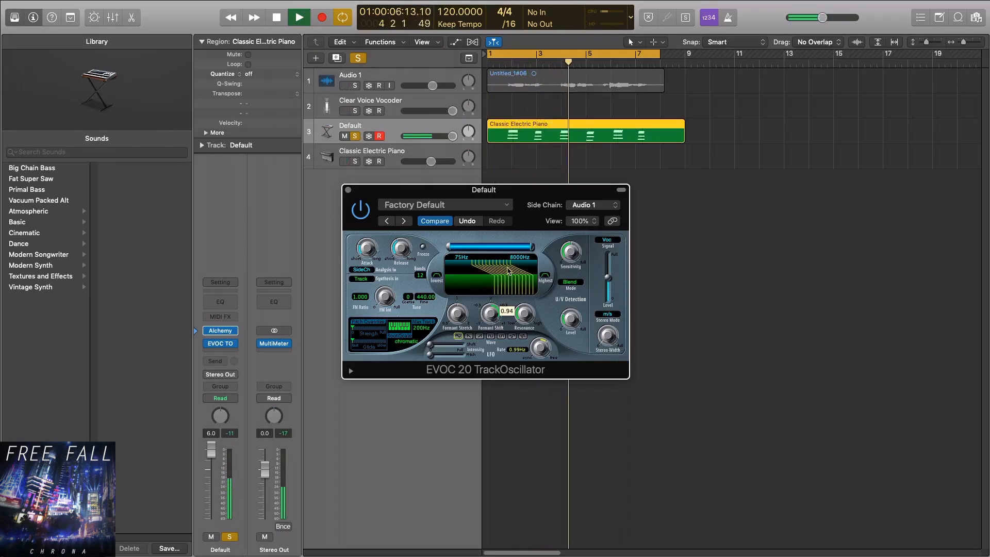
{"action": "left_click_drag", "start_coordinate": [507, 322], "coordinate": [504, 346]}
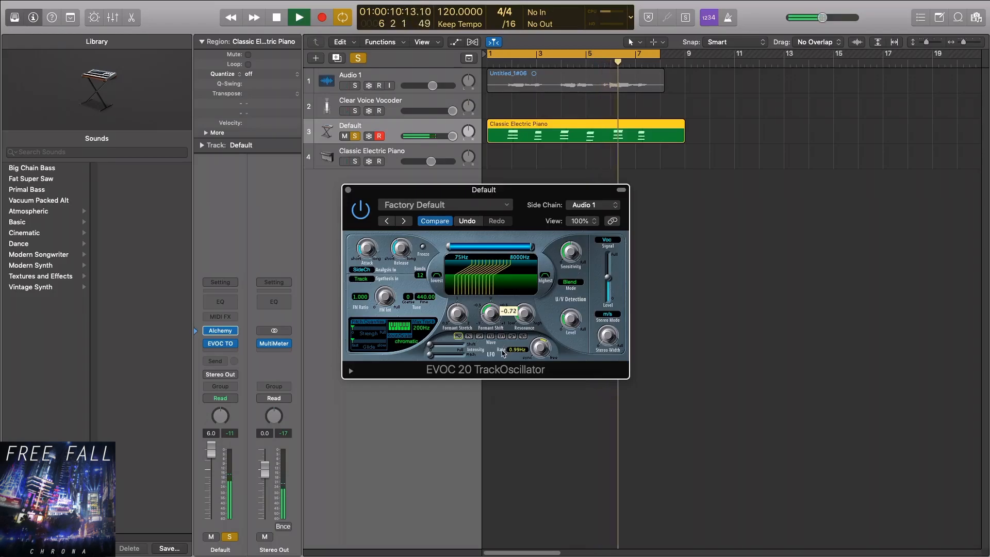
{"action": "left_click_drag", "start_coordinate": [490, 313], "coordinate": [490, 303]}
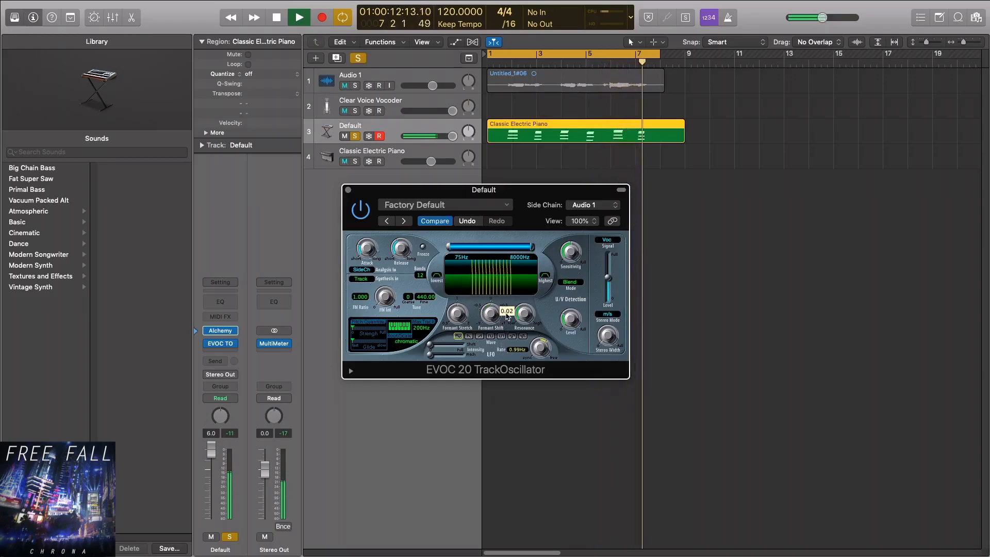
{"action": "left_click", "coordinate": [275, 17]}
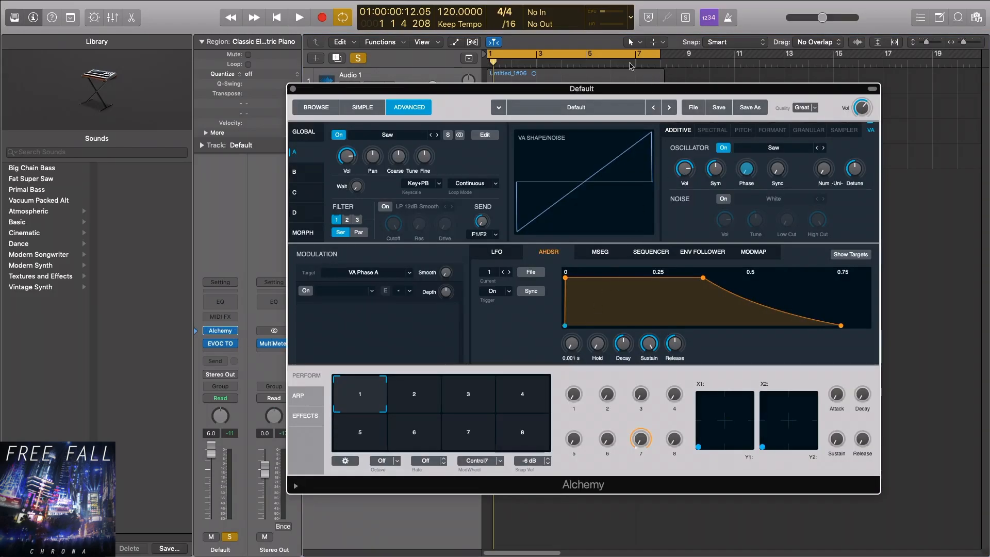
- Move the Alchemy window lower and play back the synth with oscillator detune at 28.3%
{"action": "left_click_drag", "start_coordinate": [581, 88], "coordinate": [450, 195]}
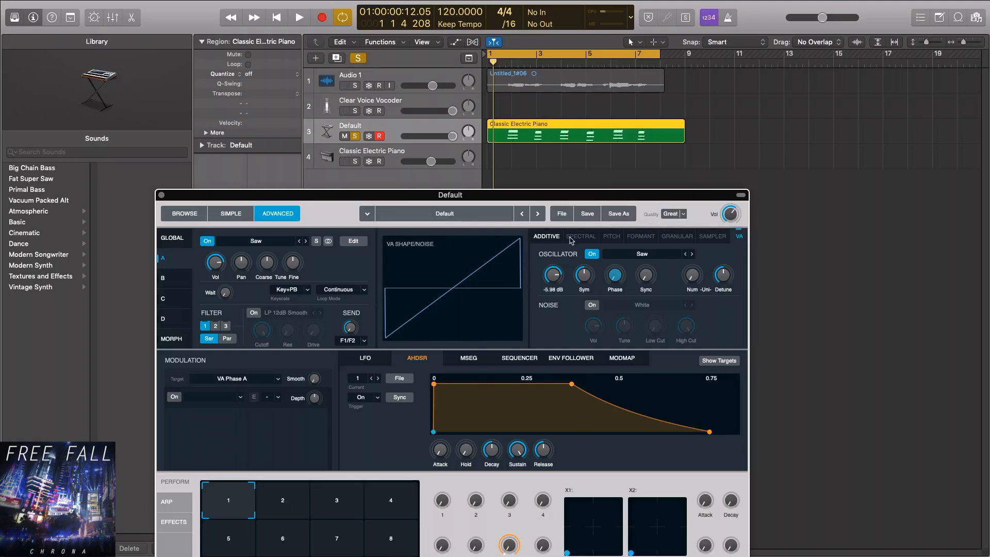
{"action": "mouse_move", "coordinate": [475, 300]}
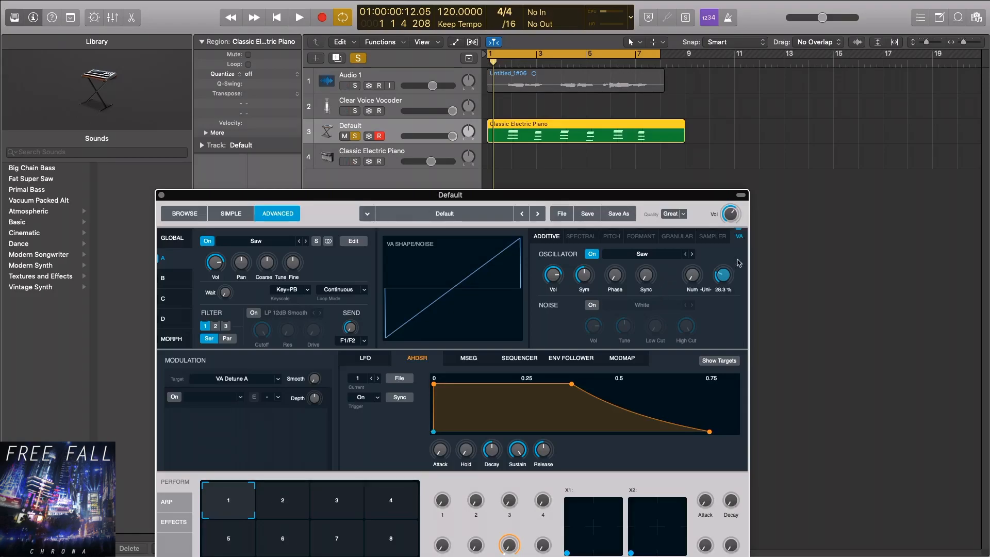
{"action": "left_click", "coordinate": [299, 17]}
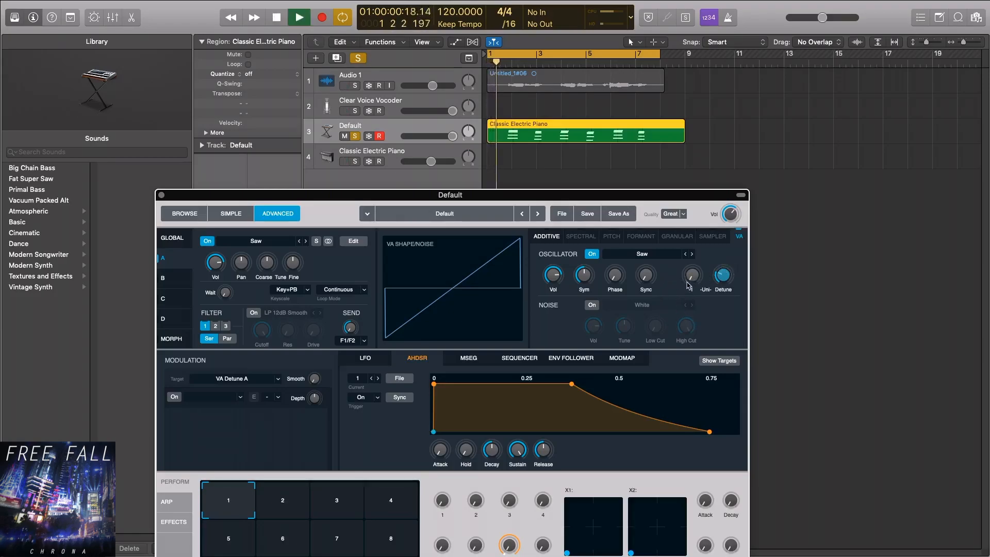
{"action": "left_click", "coordinate": [298, 17]}
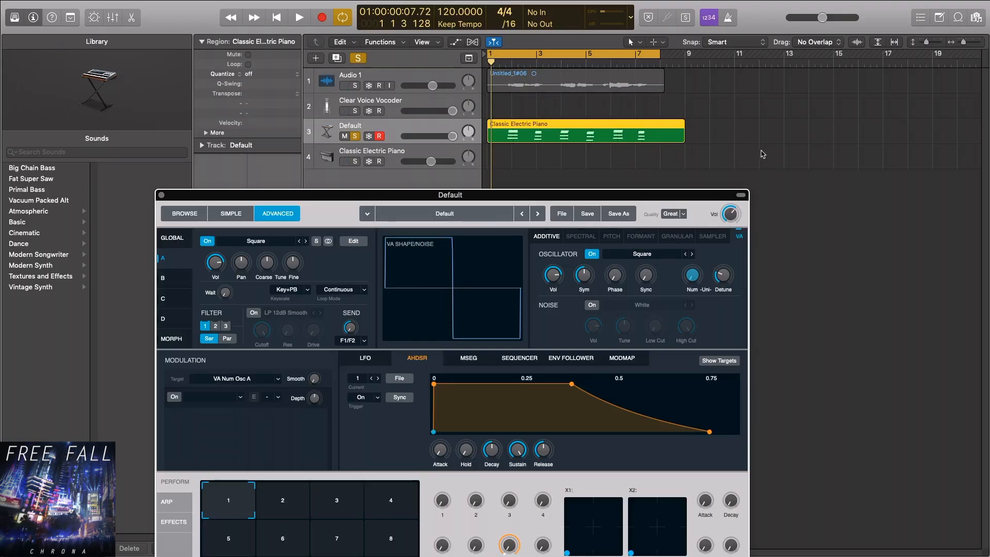
- Play the project to hear the Square-wave Alchemy synth through the vocoder
{"action": "left_click", "coordinate": [298, 17]}
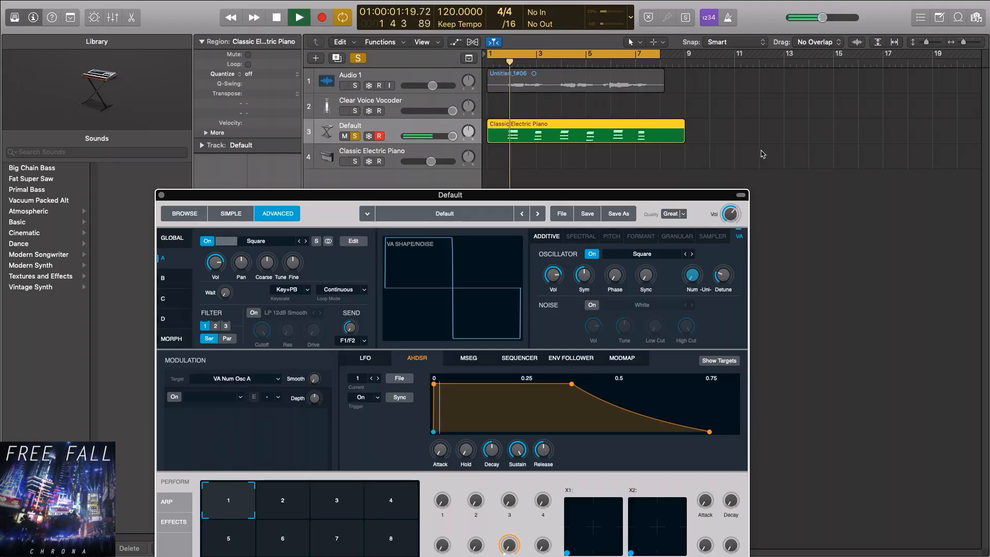